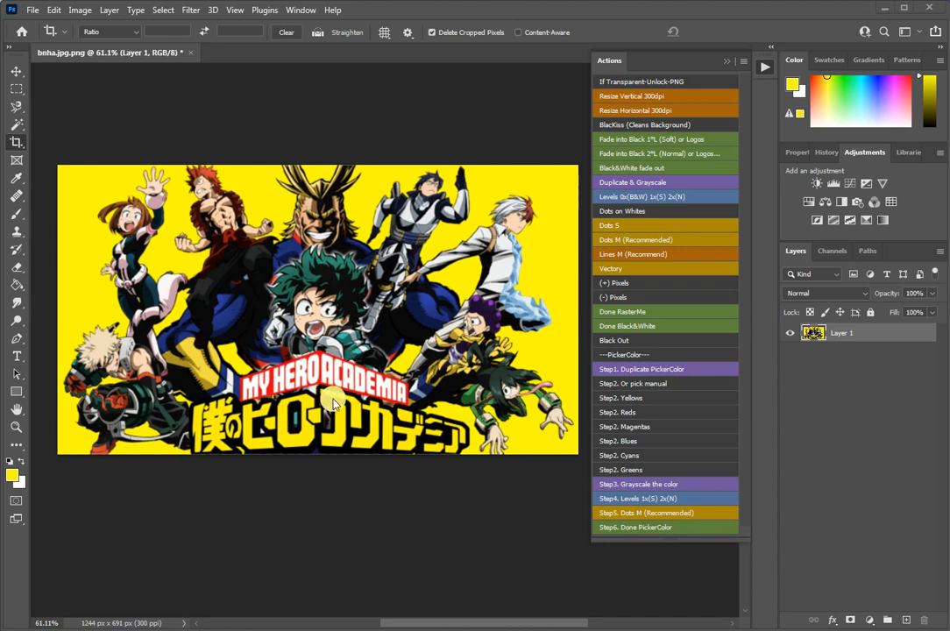
mouse_move(157, 191)
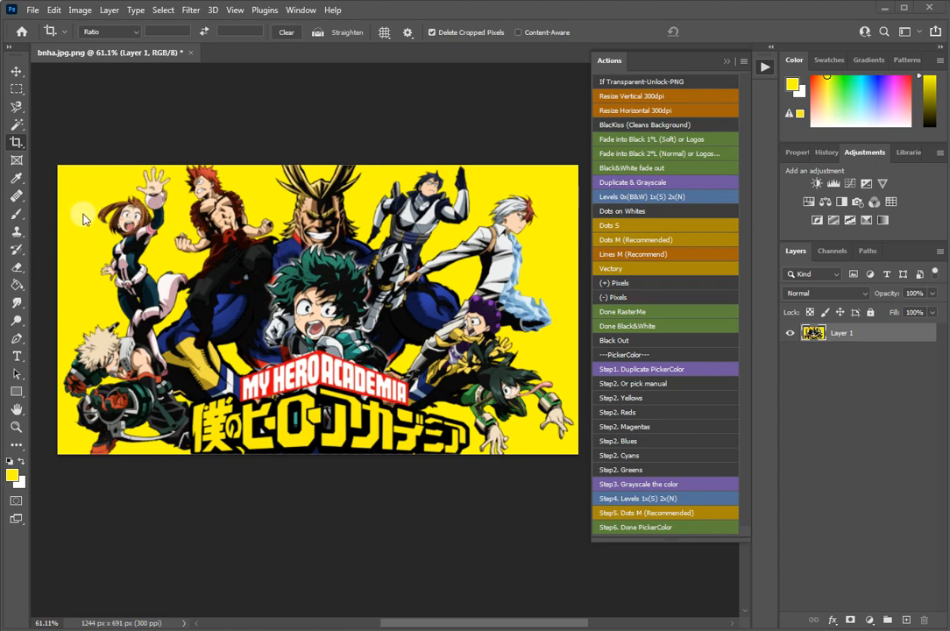
mouse_move(95, 195)
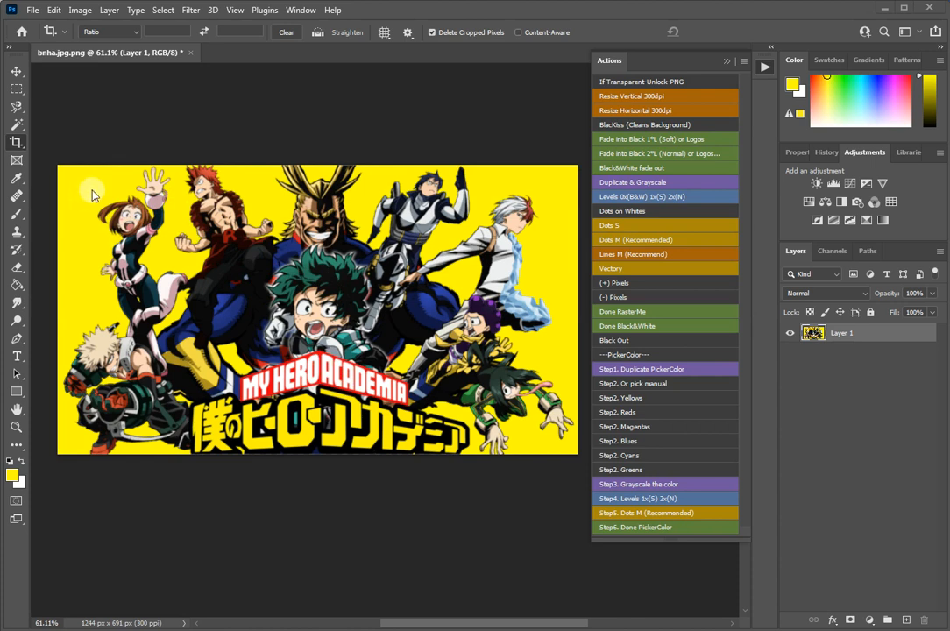
mouse_move(368, 280)
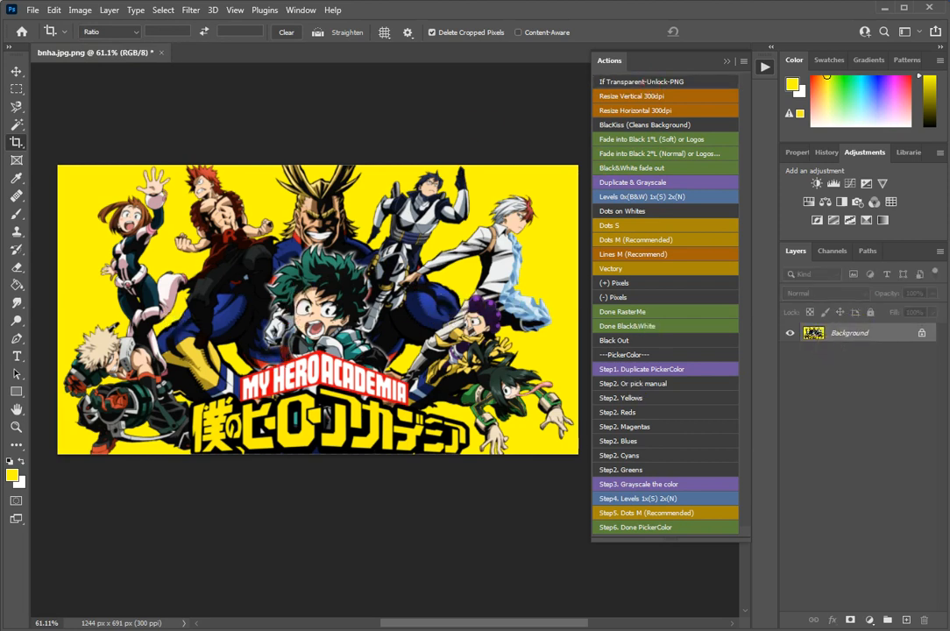
mouse_move(277, 233)
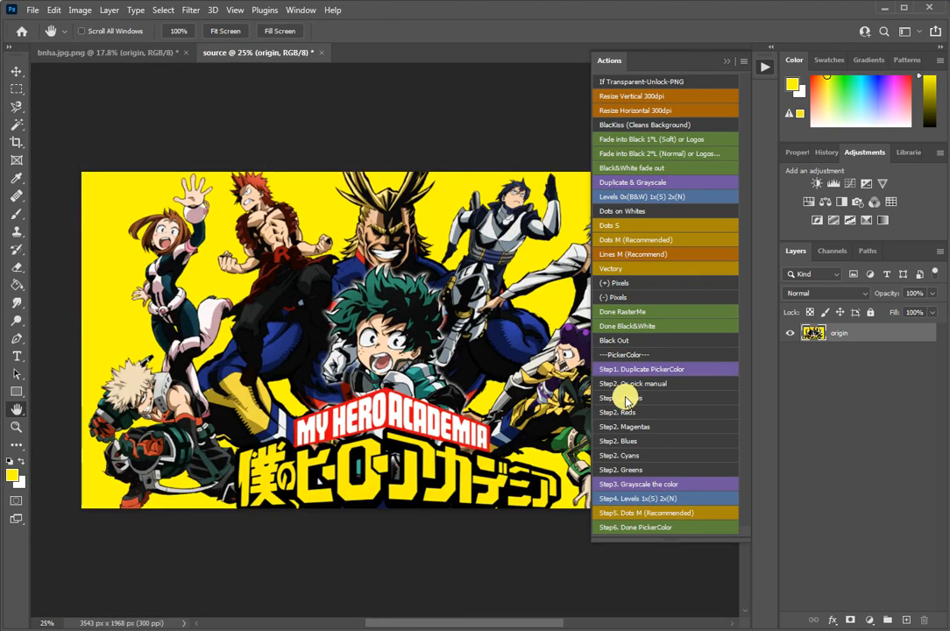
mouse_move(663, 382)
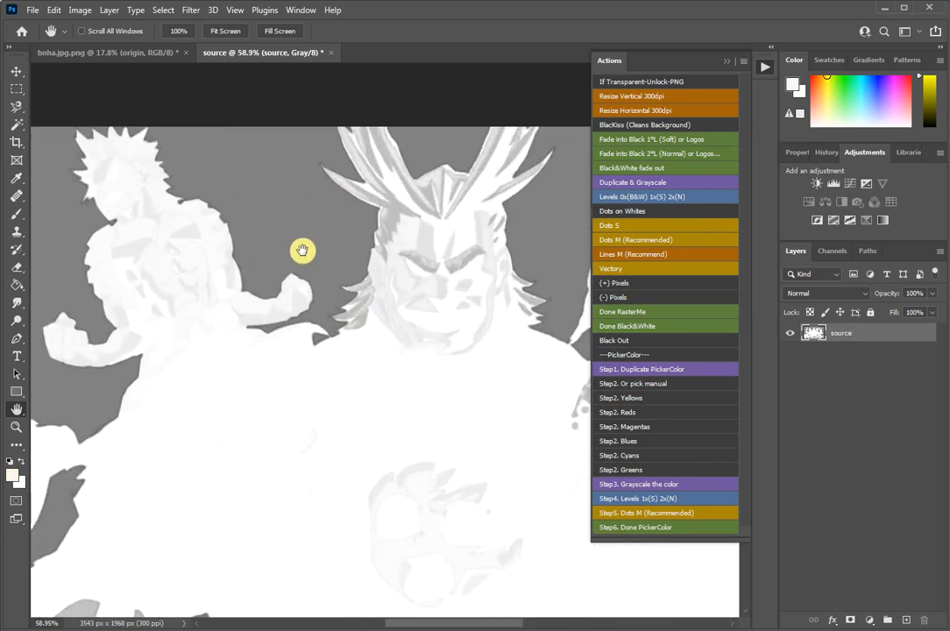
mouse_move(308, 231)
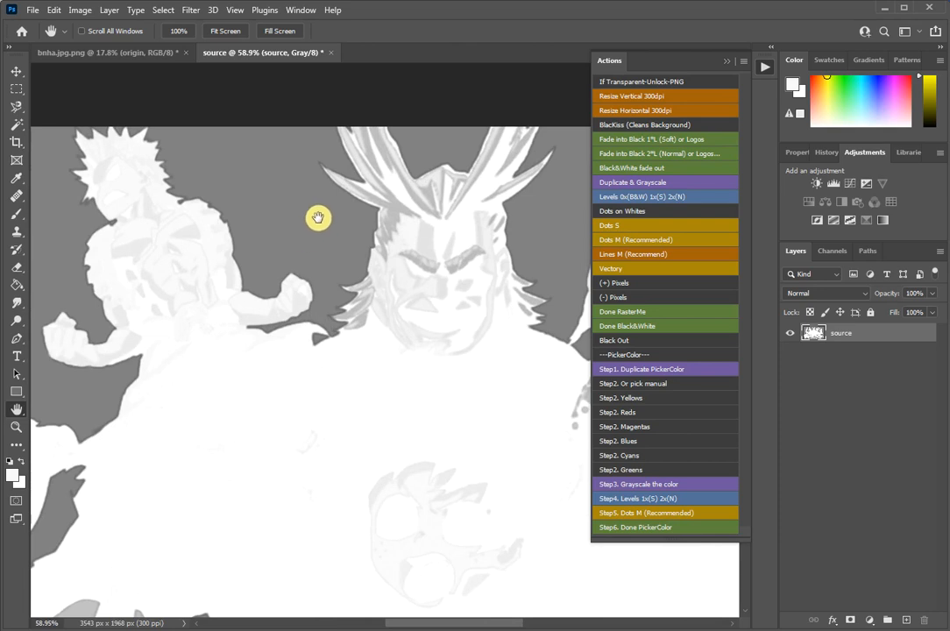
mouse_move(256, 179)
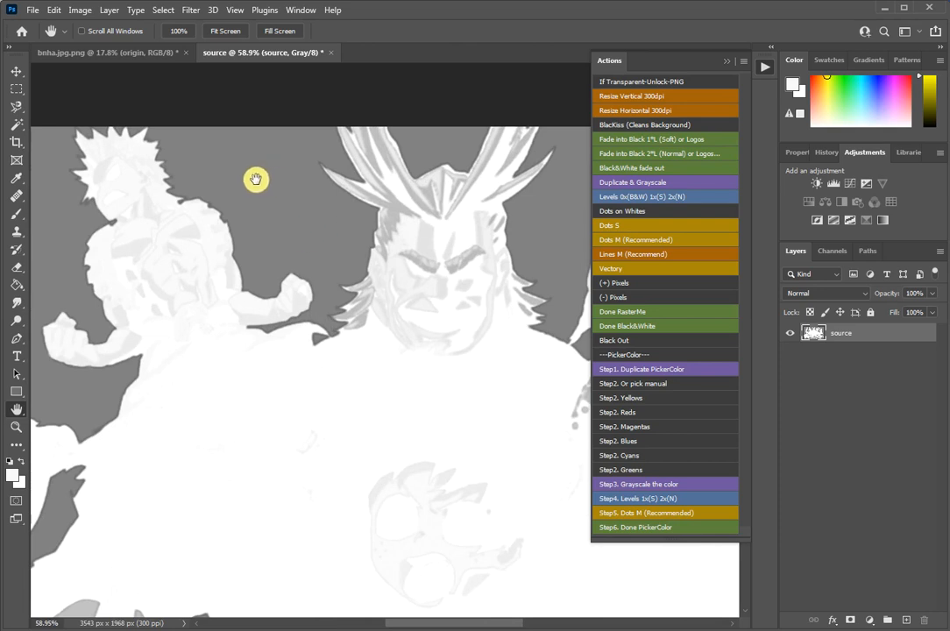
mouse_move(294, 218)
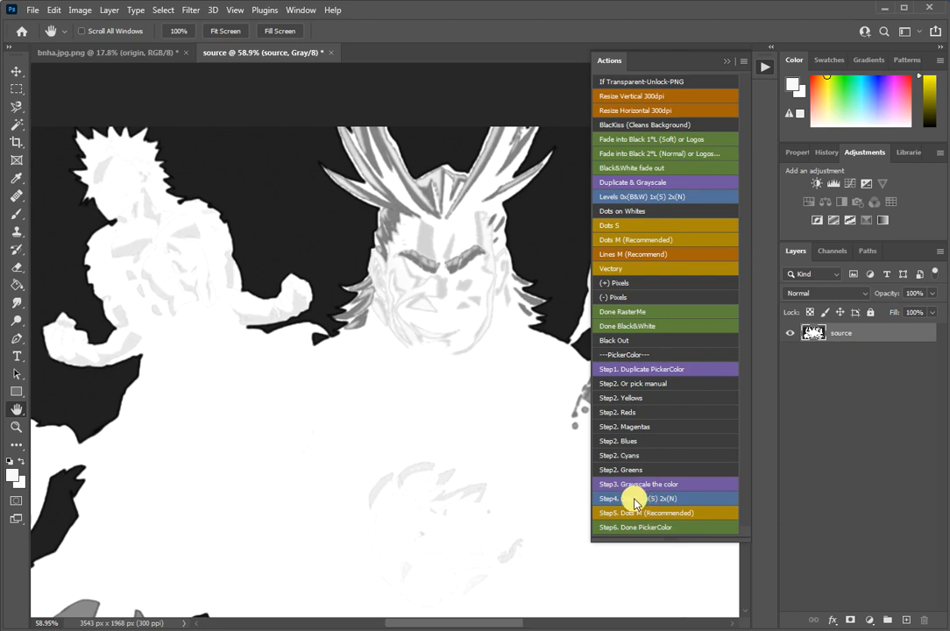
mouse_move(610, 505)
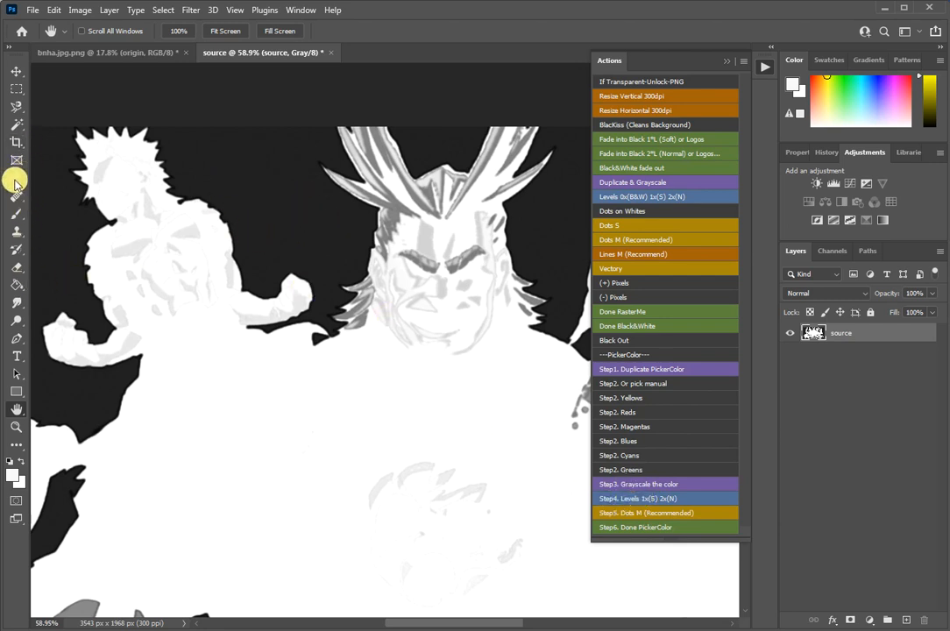
Step: Pick the Eyedropper to sample colours from the high-contrast source image
click(15, 183)
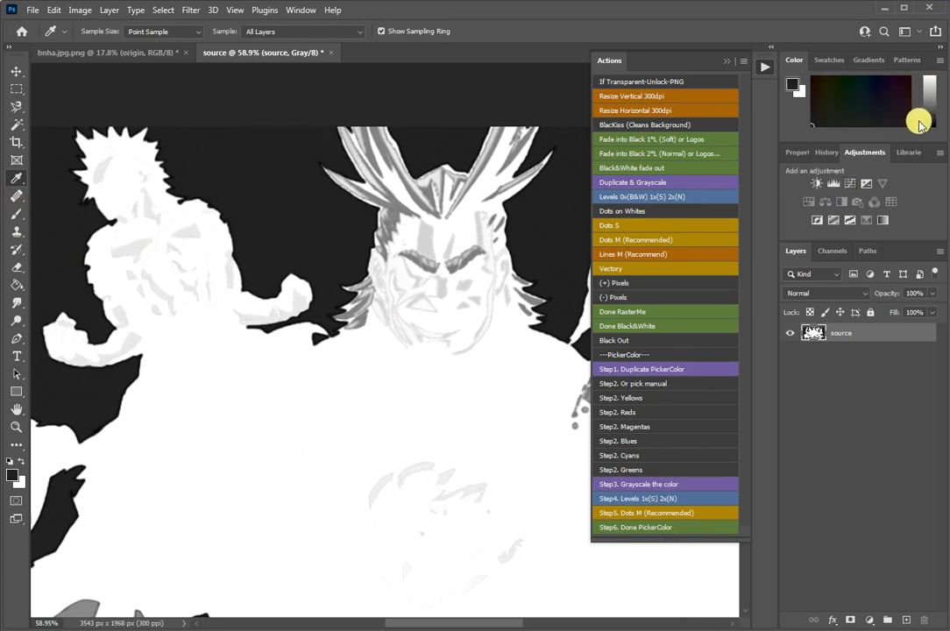
mouse_move(226, 164)
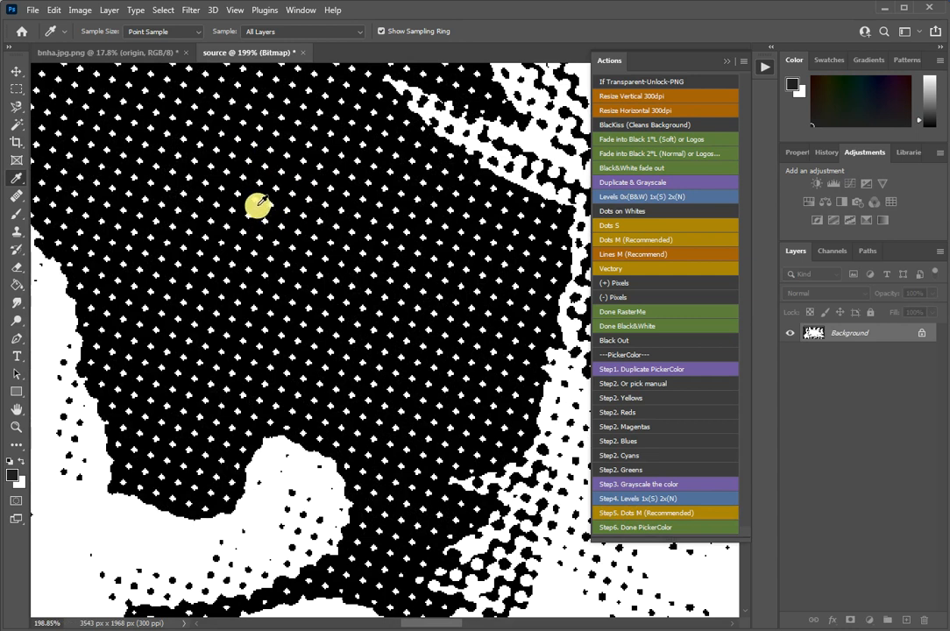
mouse_move(294, 212)
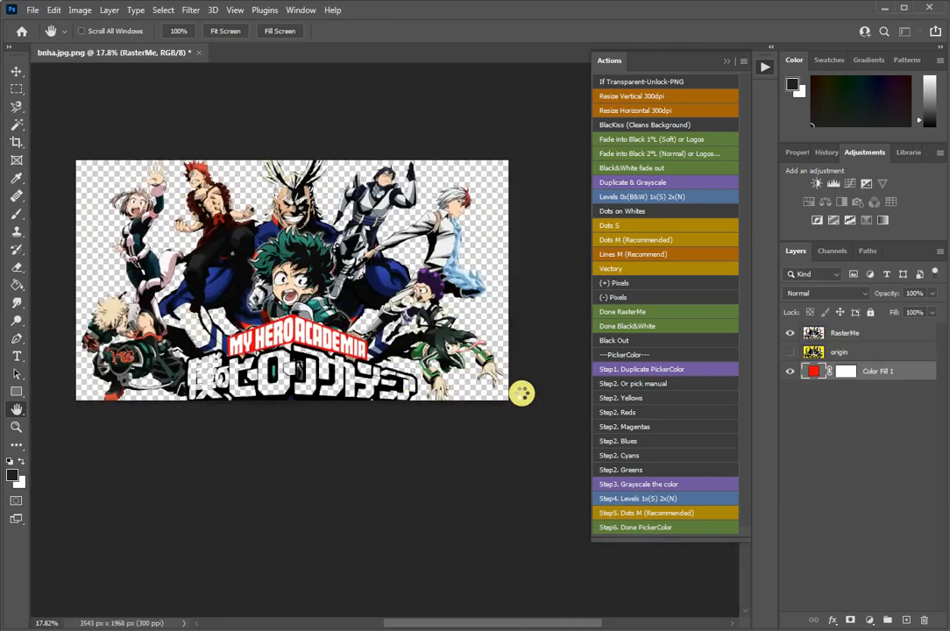
Step: Hide the origin layer and reveal the yellow Color Fill 1 behind the RasterMe artwork
click(789, 351)
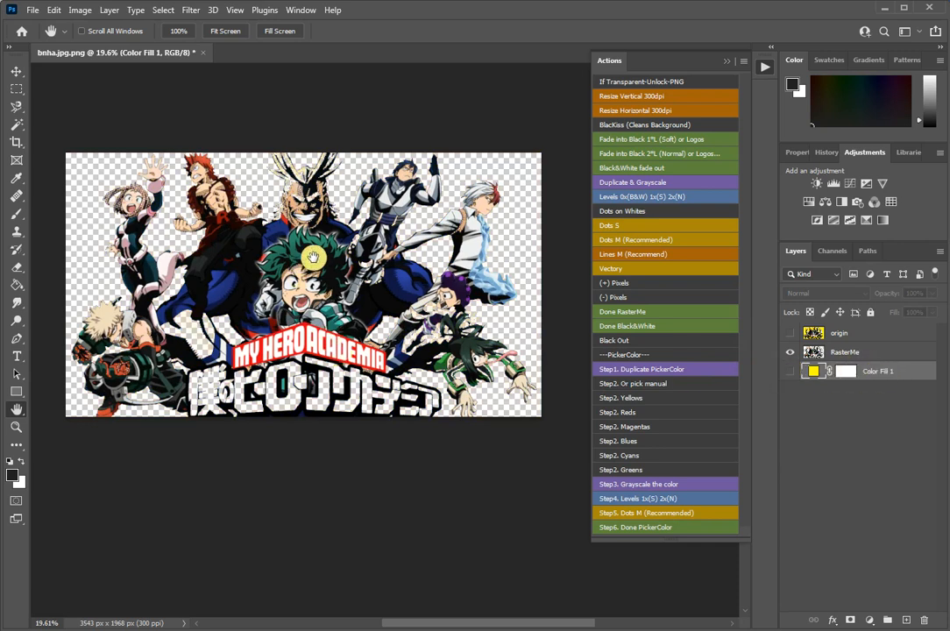
mouse_move(169, 245)
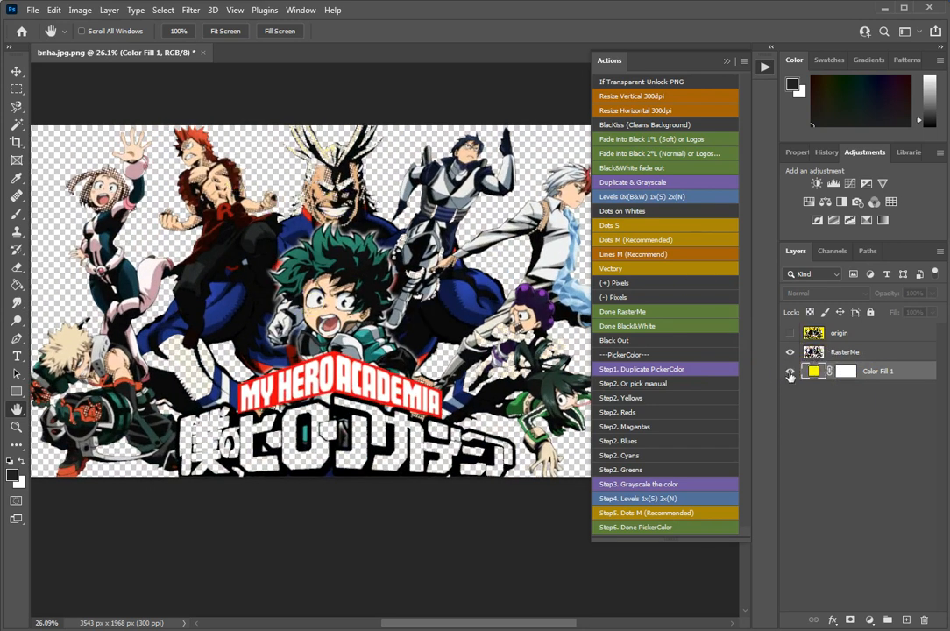
click(789, 372)
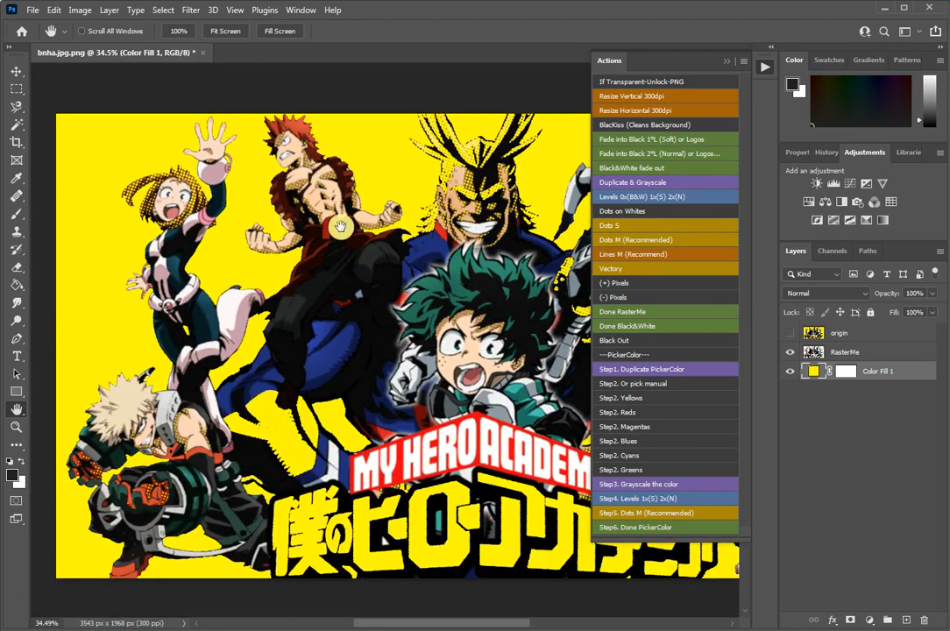
mouse_move(372, 393)
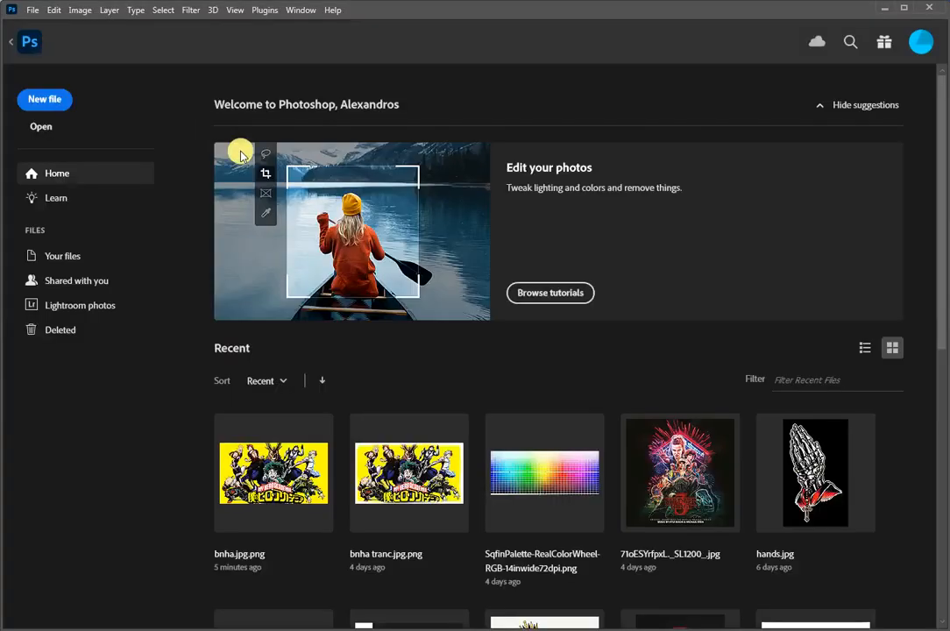
Step: Load the SqfinPalette-RealColorWheel chart from Recent into a new document tab
double_click(274, 473)
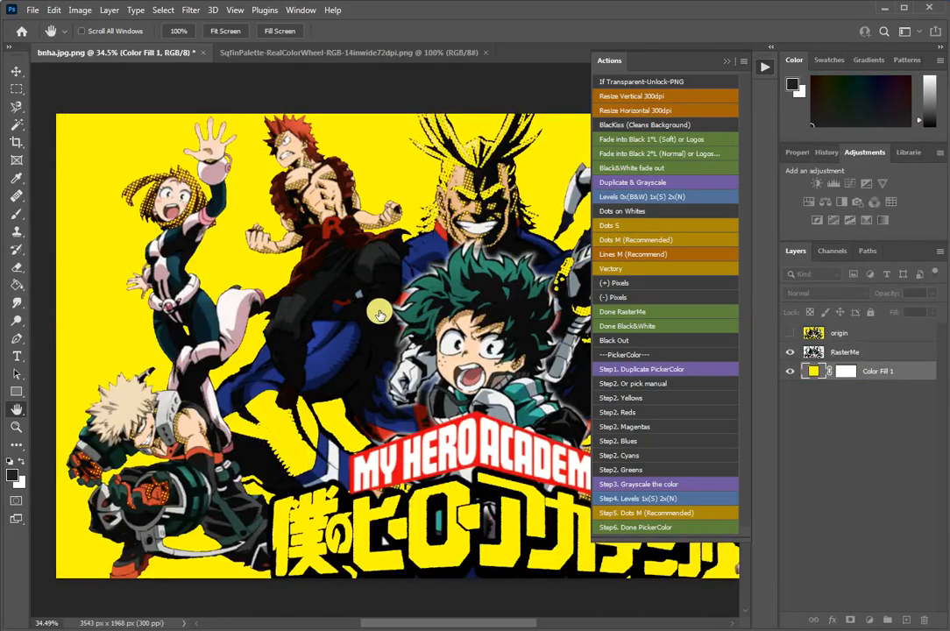
click(350, 52)
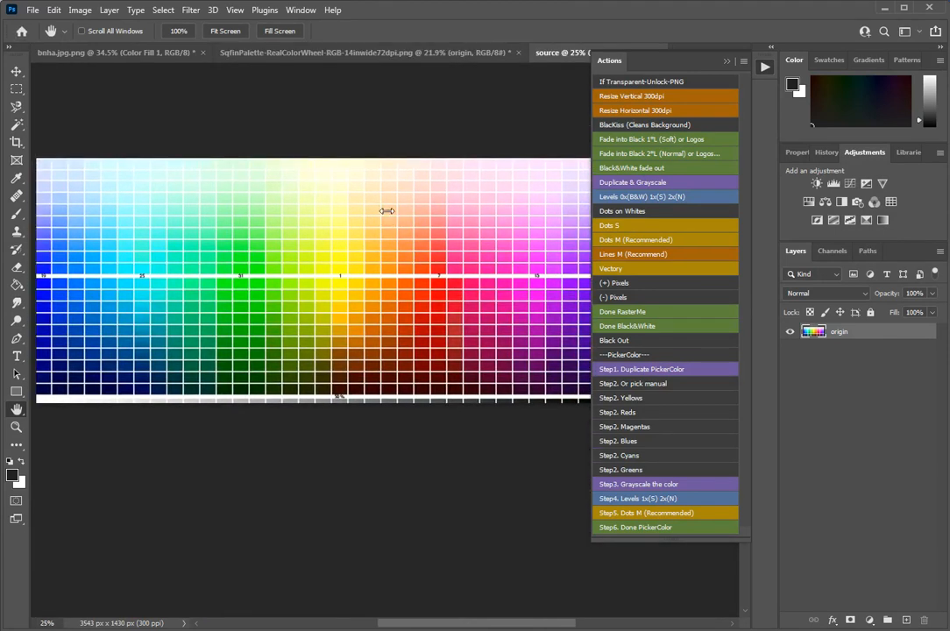
mouse_move(633, 398)
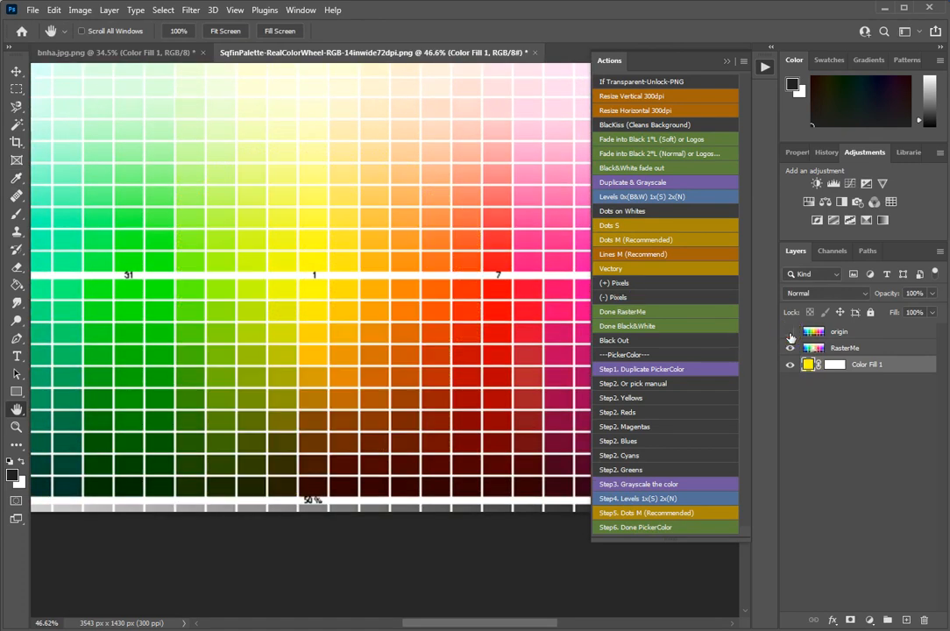
Step: Toggle the palette's origin layer visibility, then close the colour wheel document to get the save prompt
click(789, 332)
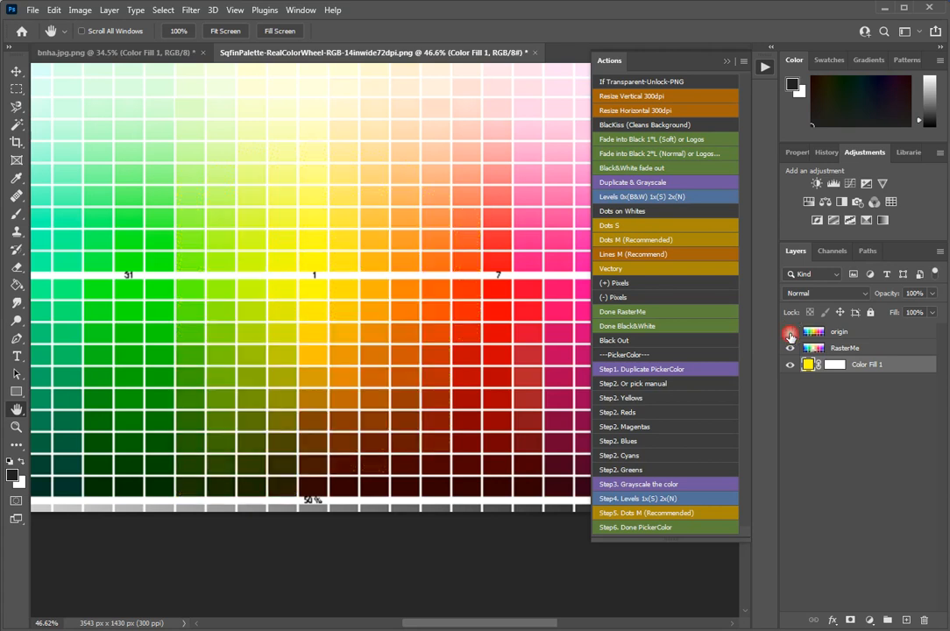
click(790, 332)
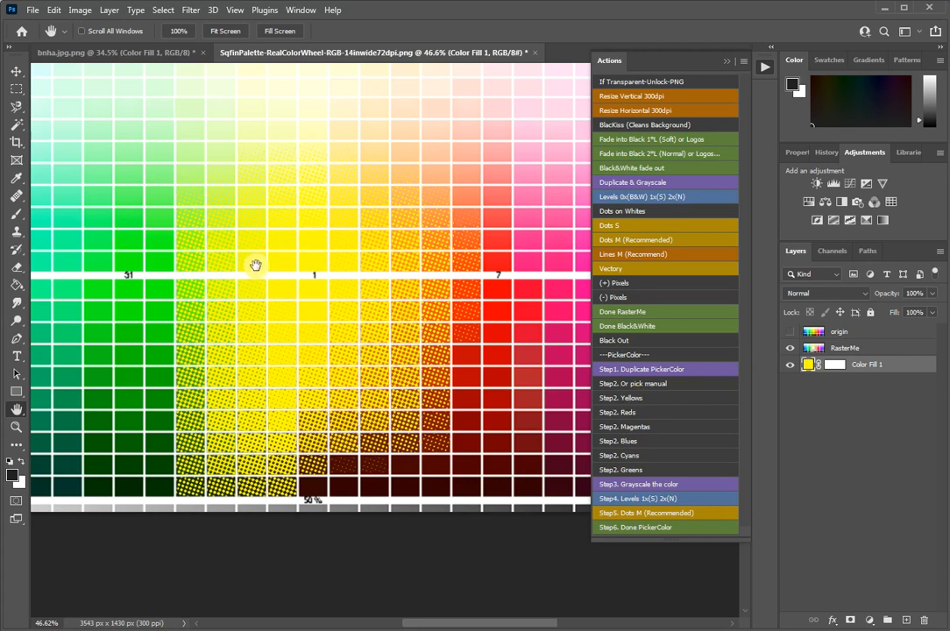
mouse_move(382, 193)
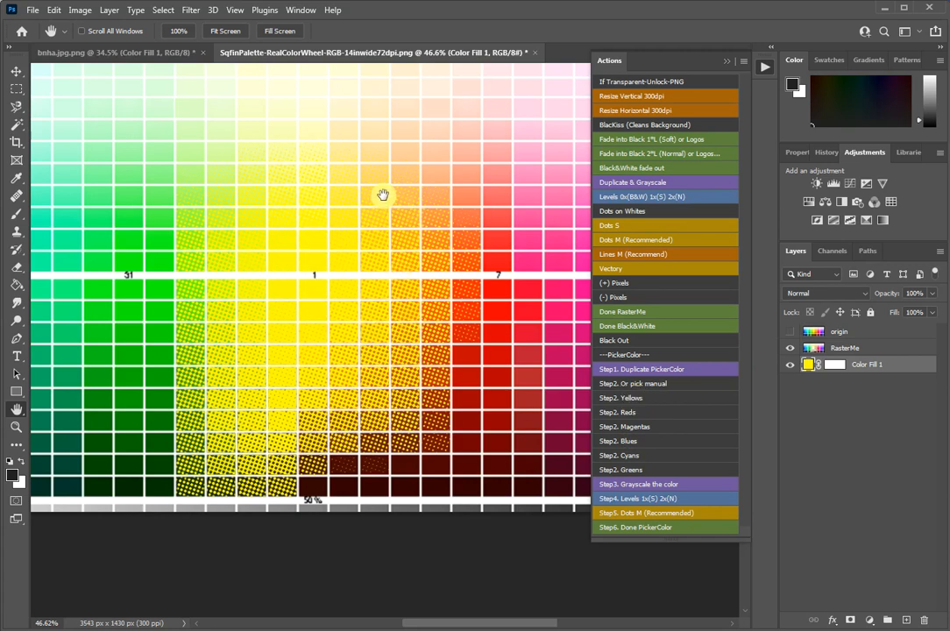
mouse_move(396, 196)
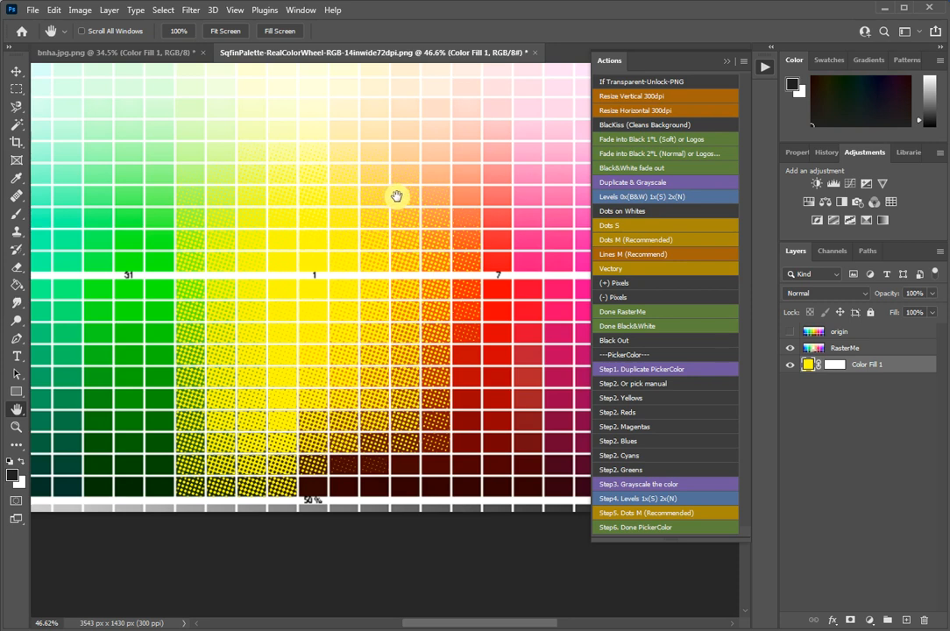
mouse_move(302, 263)
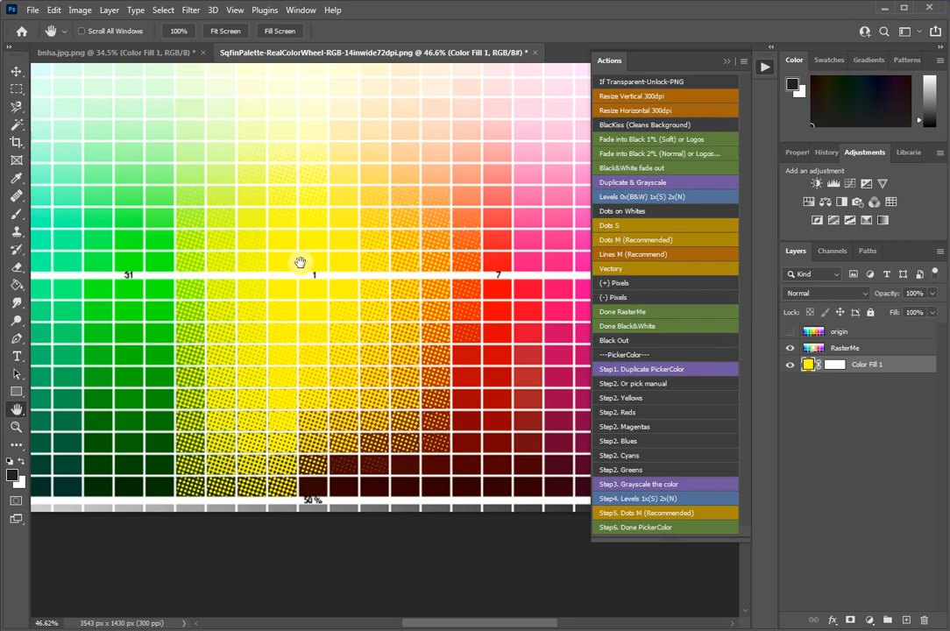
mouse_move(209, 319)
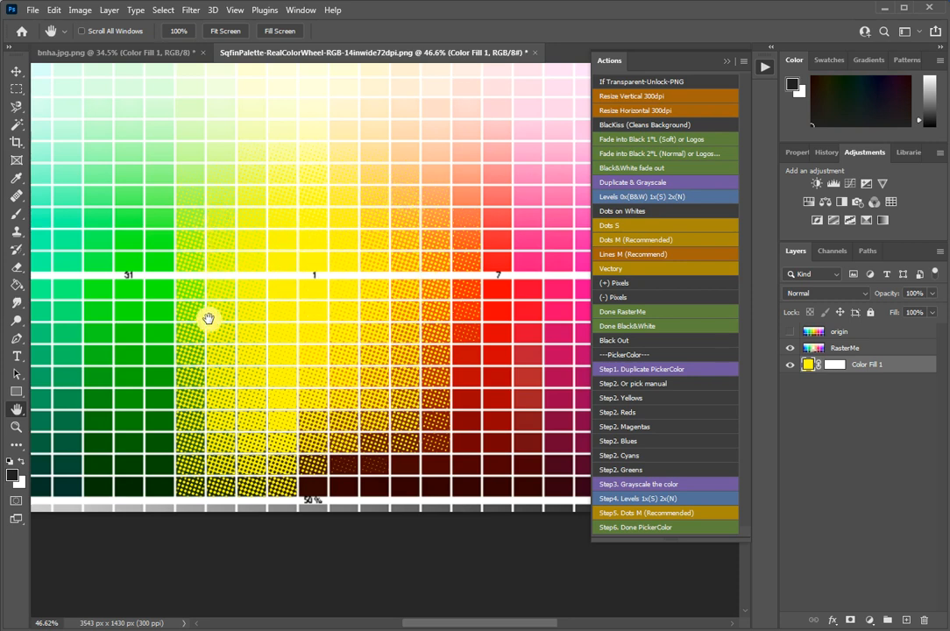
mouse_move(405, 214)
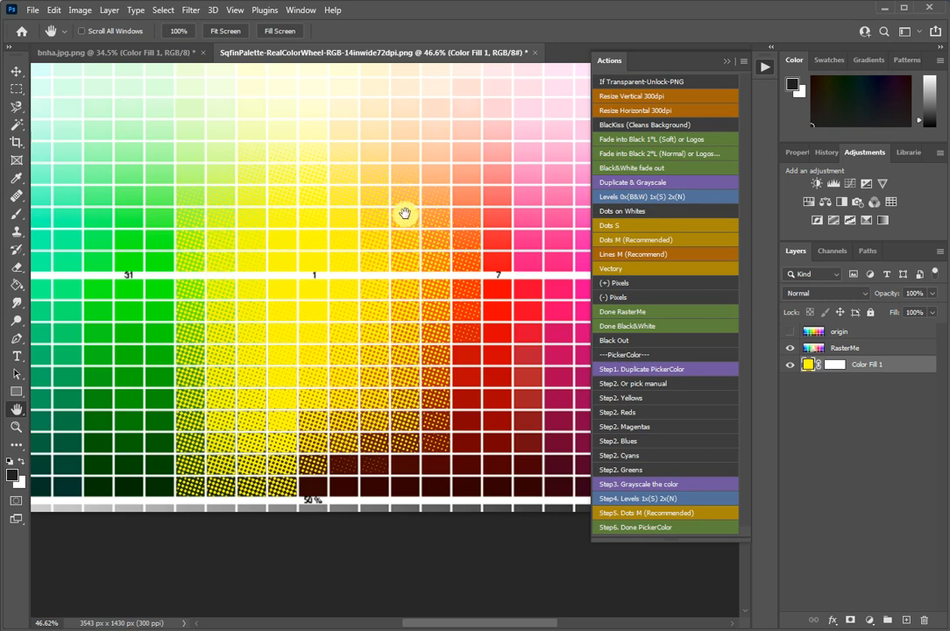
mouse_move(399, 202)
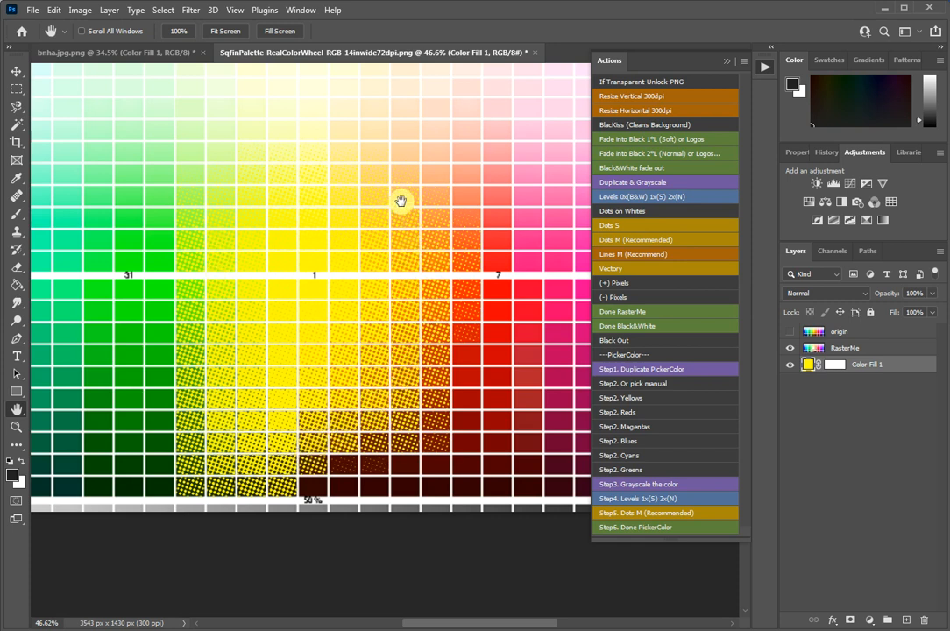
mouse_move(551, 284)
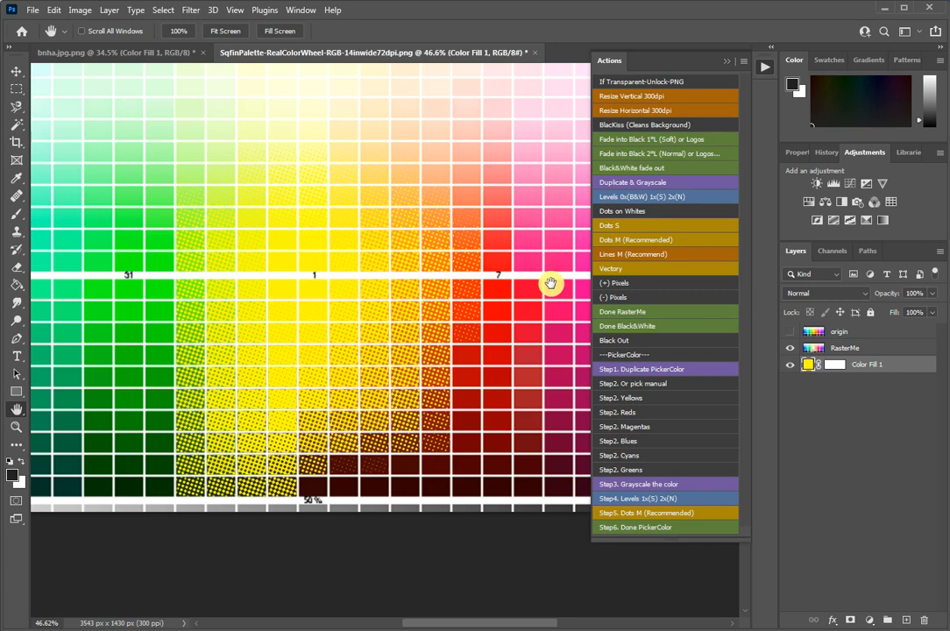
mouse_move(315, 305)
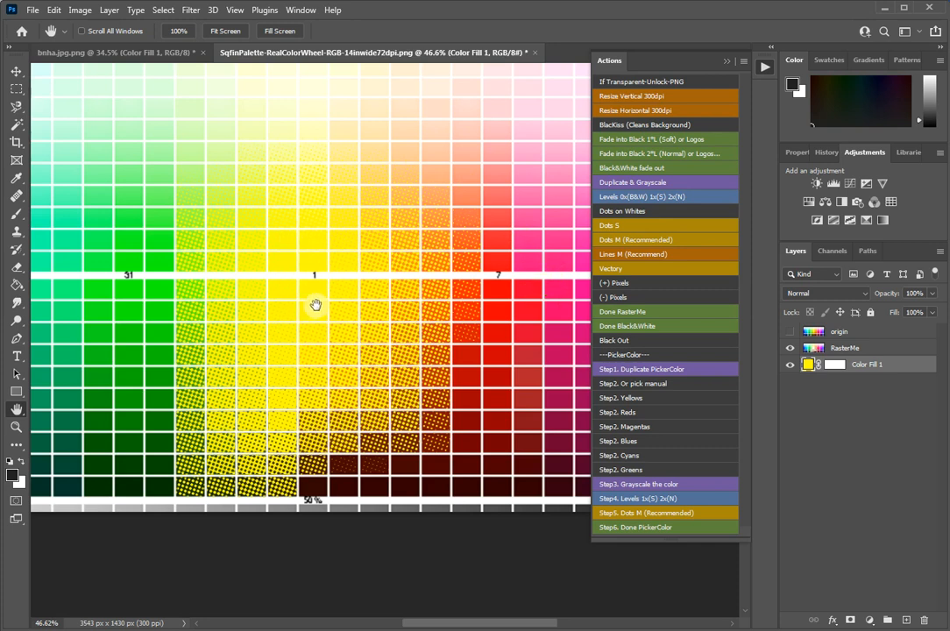
mouse_move(332, 349)
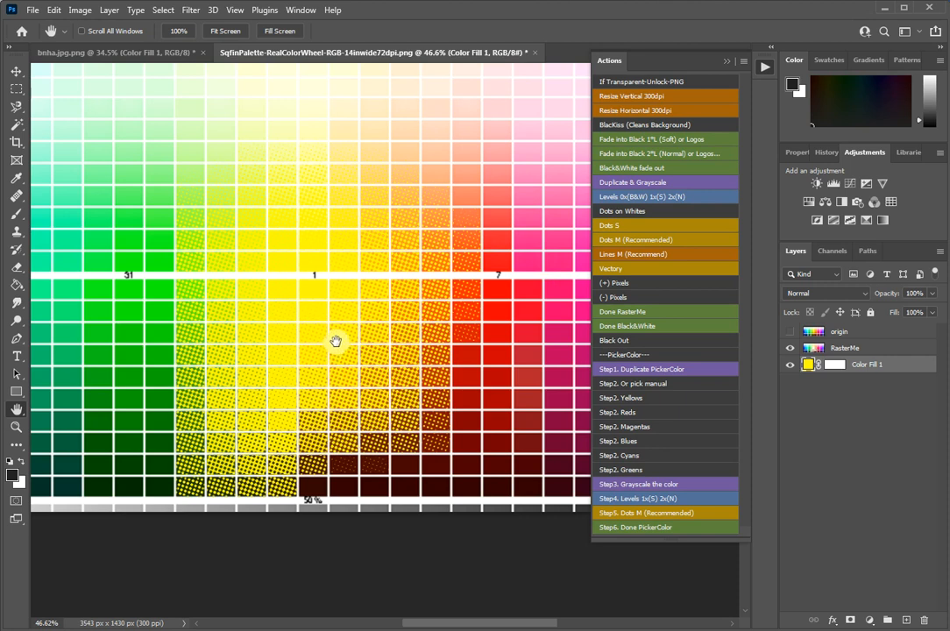
mouse_move(346, 316)
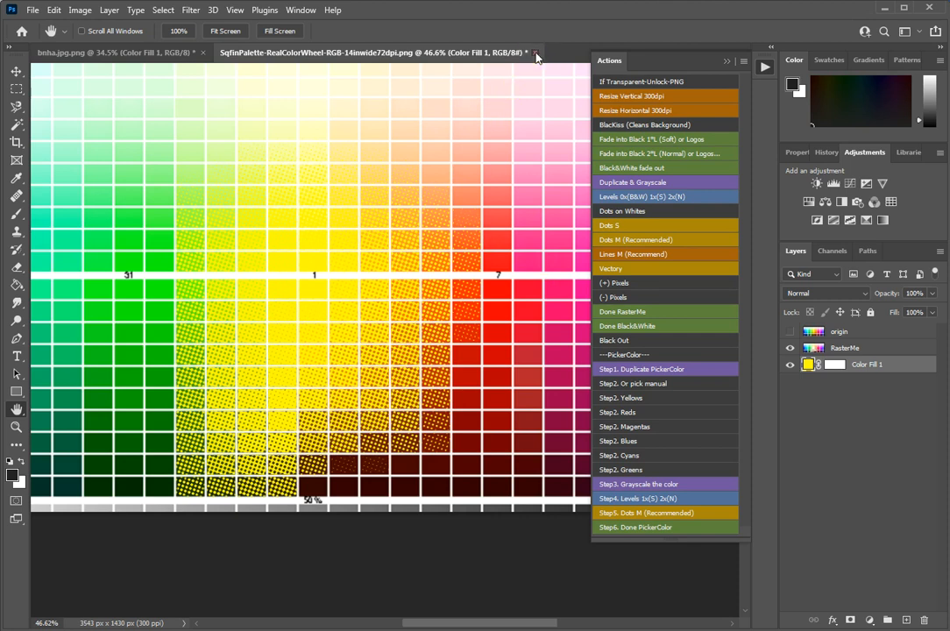
click(537, 52)
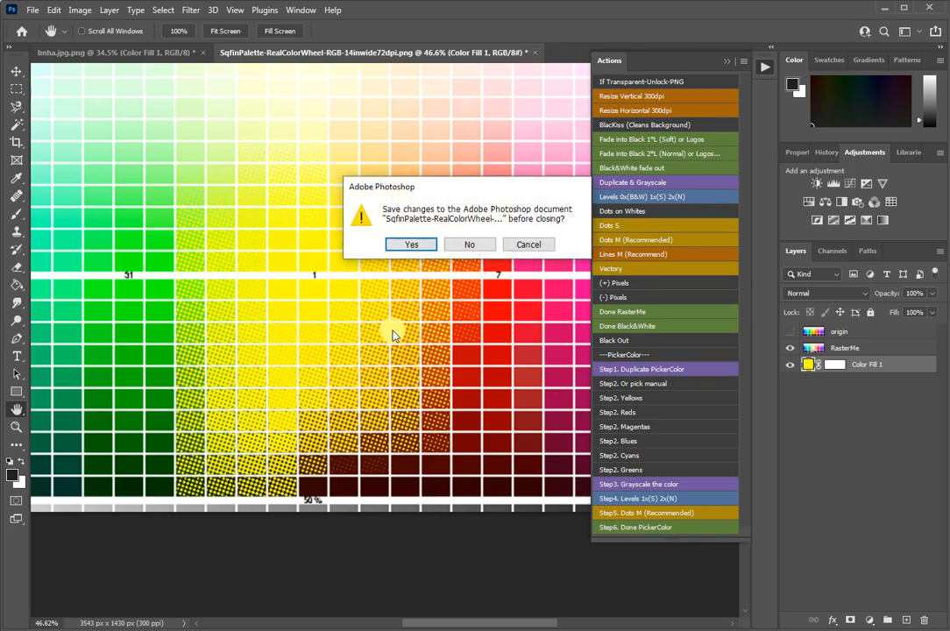
mouse_move(314, 302)
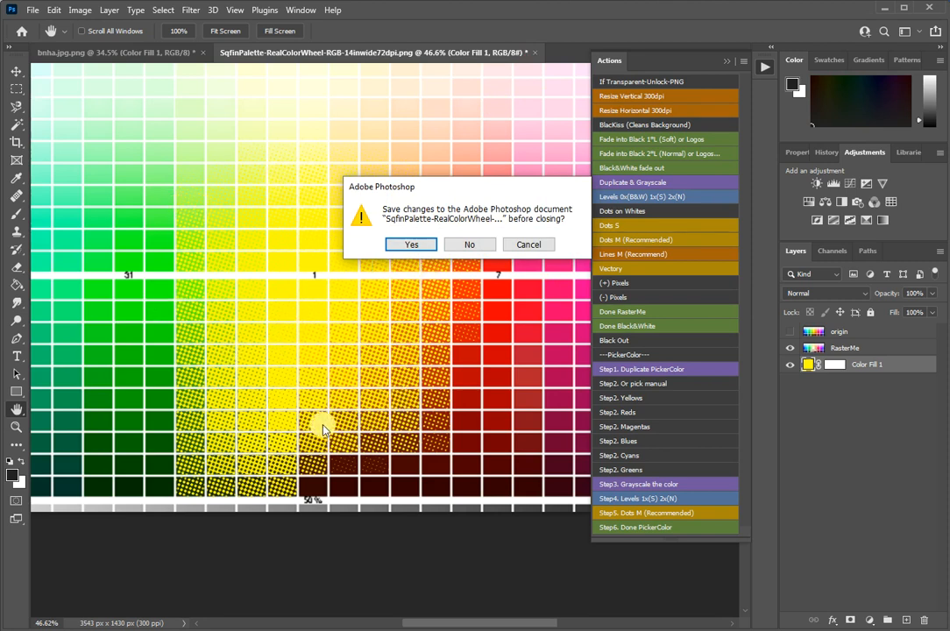
mouse_move(414, 282)
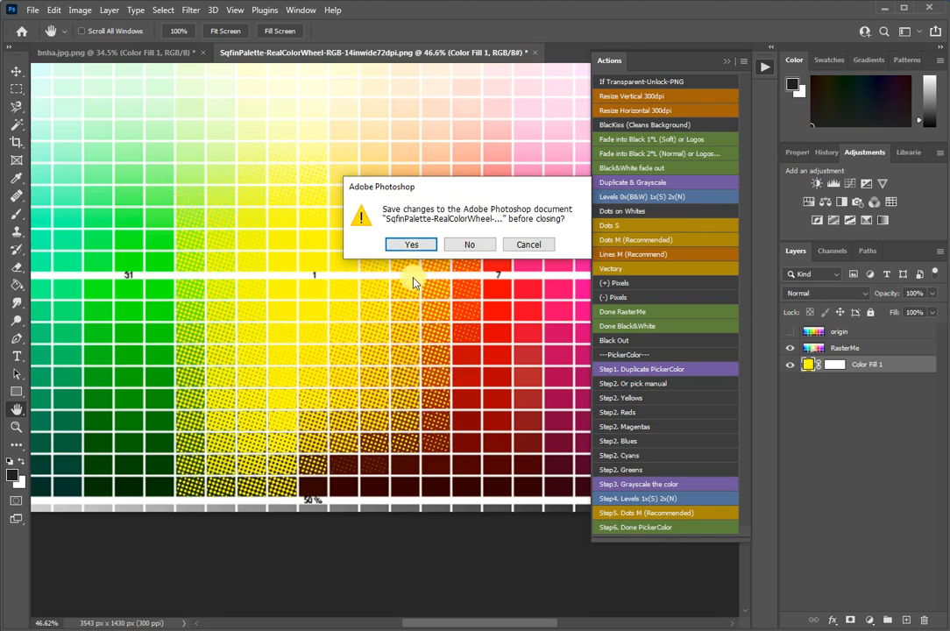
Step: Close the palette, select bnha.jpg's origin layer and start the grayscale mask from the Image menu
click(470, 244)
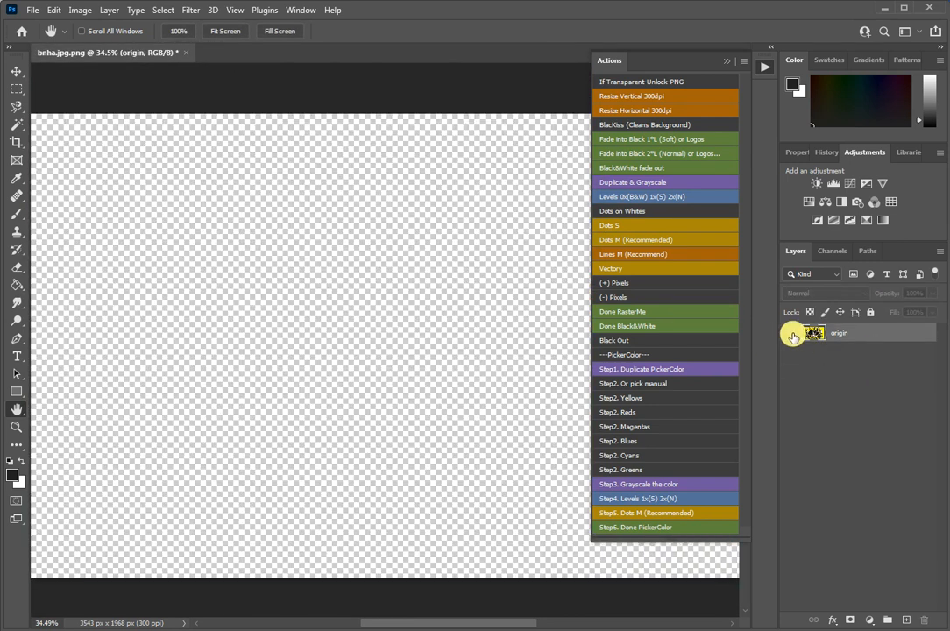
click(789, 333)
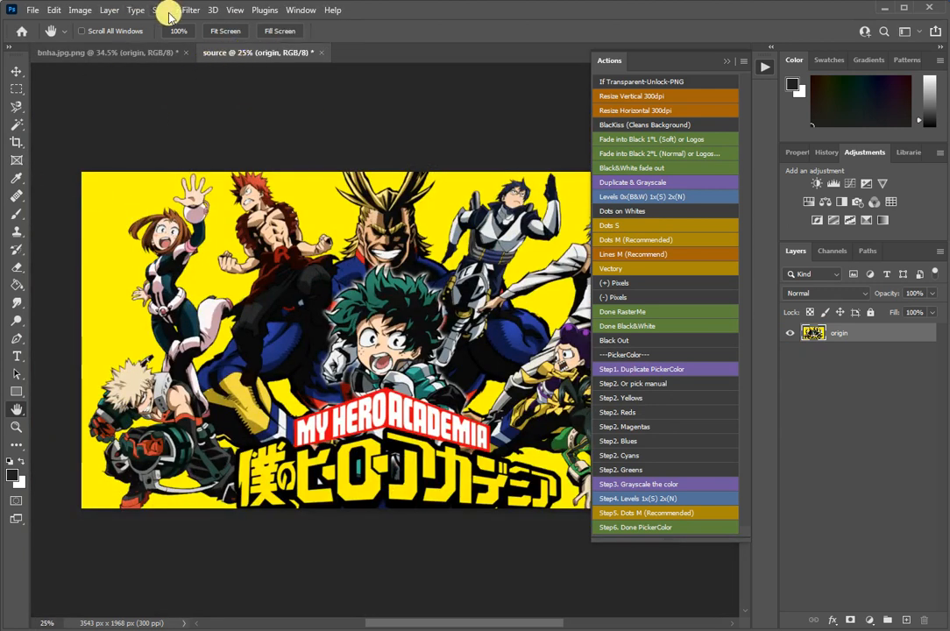
click(163, 10)
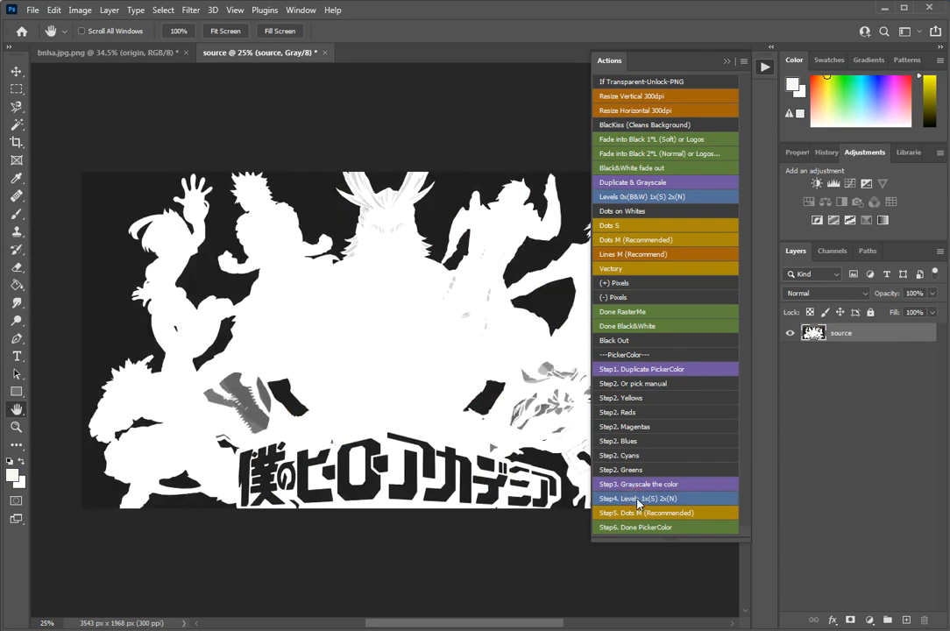
Step: Back in bnha.jpg, recolour the Color Fill 1 layer from red to yellow
click(645, 512)
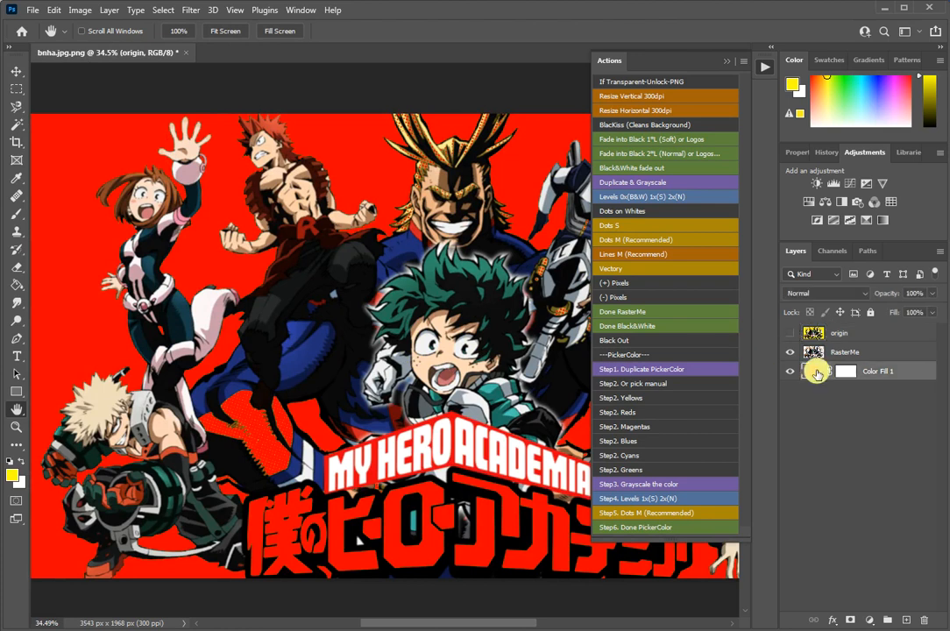
double_click(845, 372)
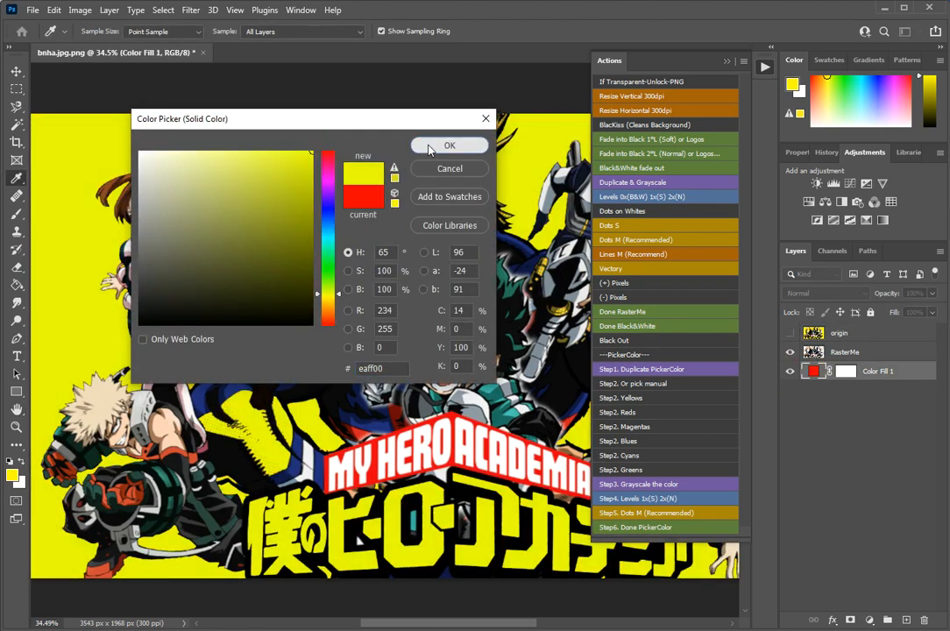
click(449, 145)
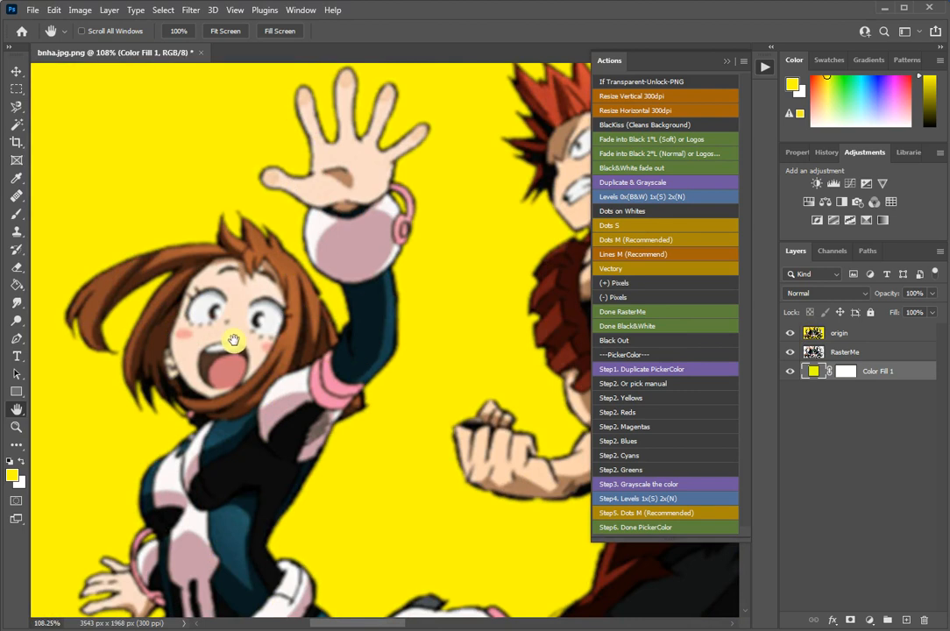
mouse_move(214, 285)
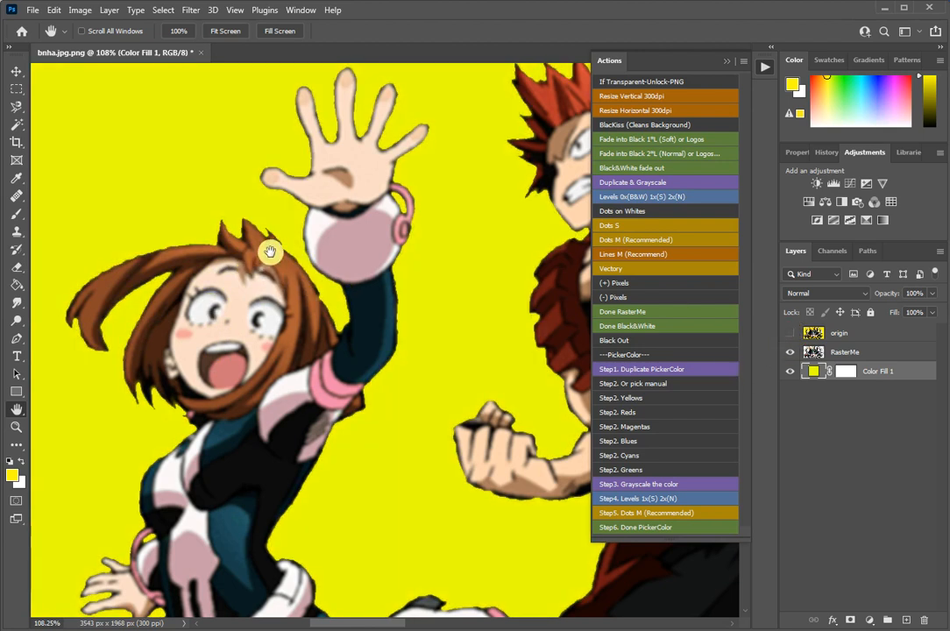
mouse_move(296, 274)
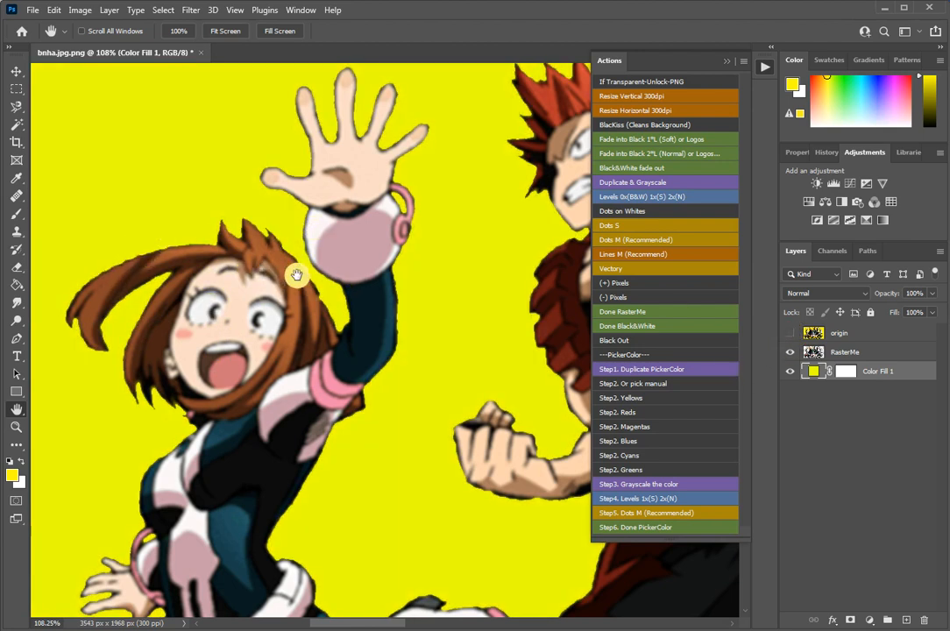
mouse_move(249, 279)
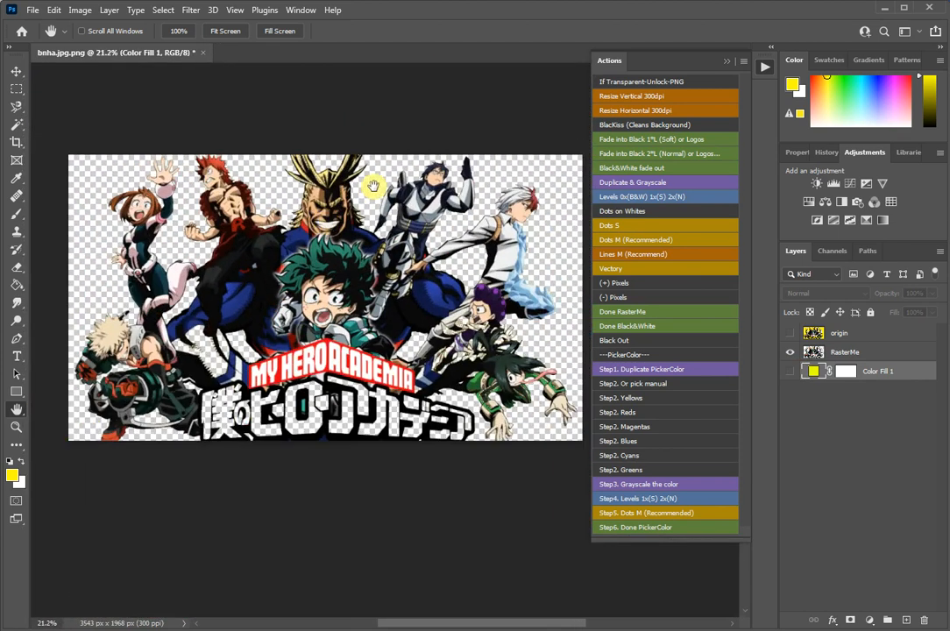
mouse_move(410, 288)
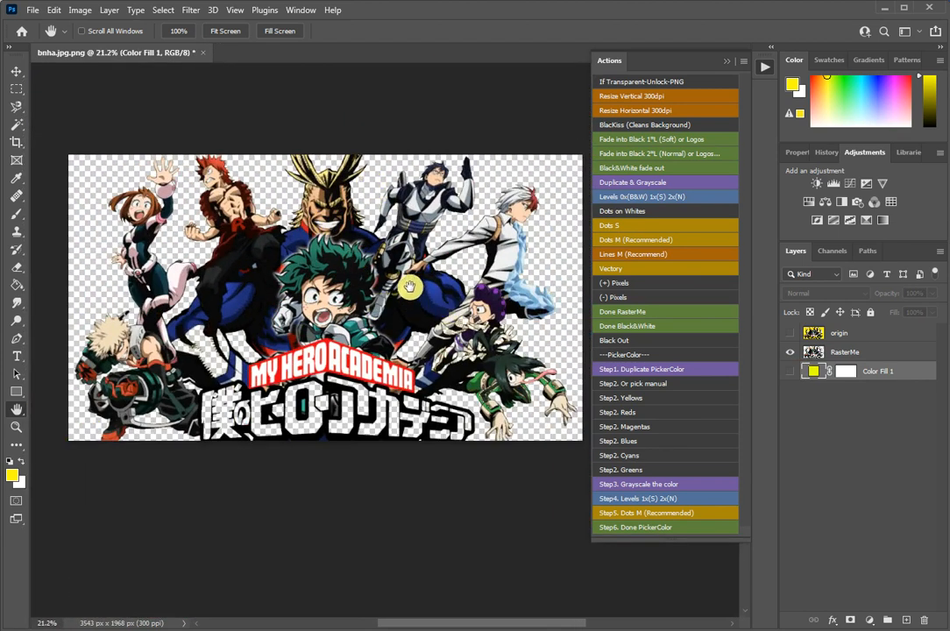
mouse_move(407, 280)
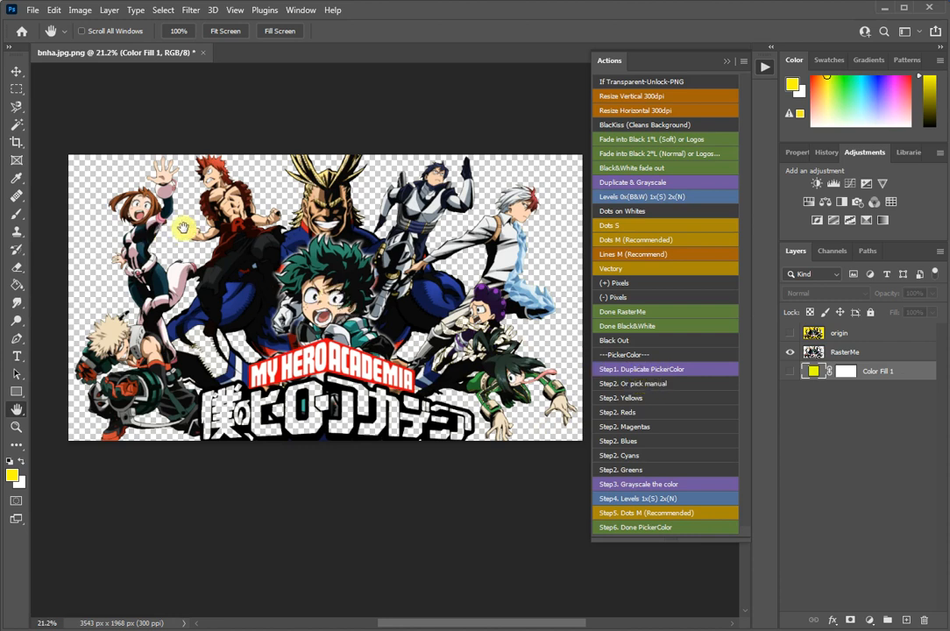
mouse_move(111, 188)
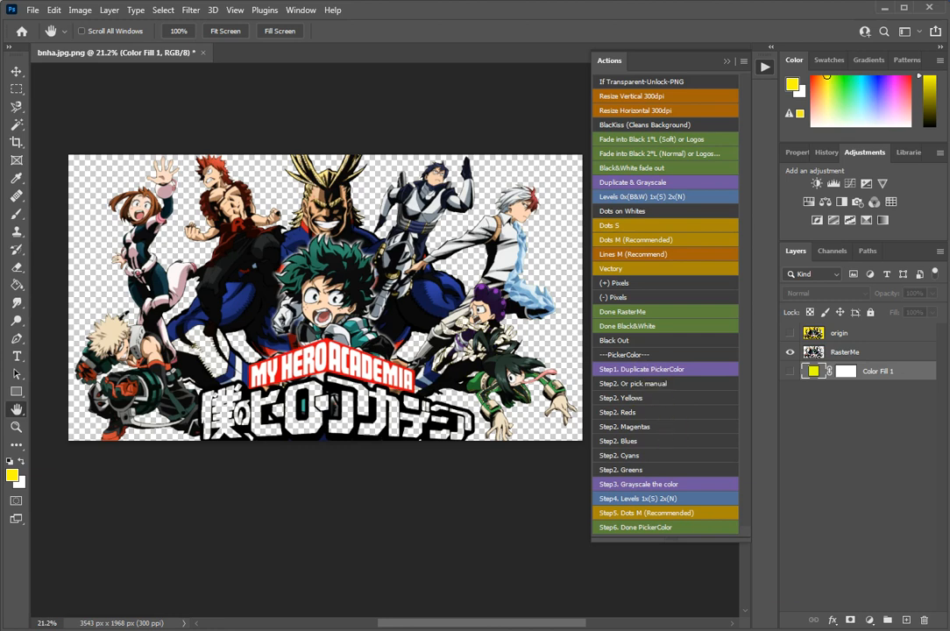
mouse_move(203, 53)
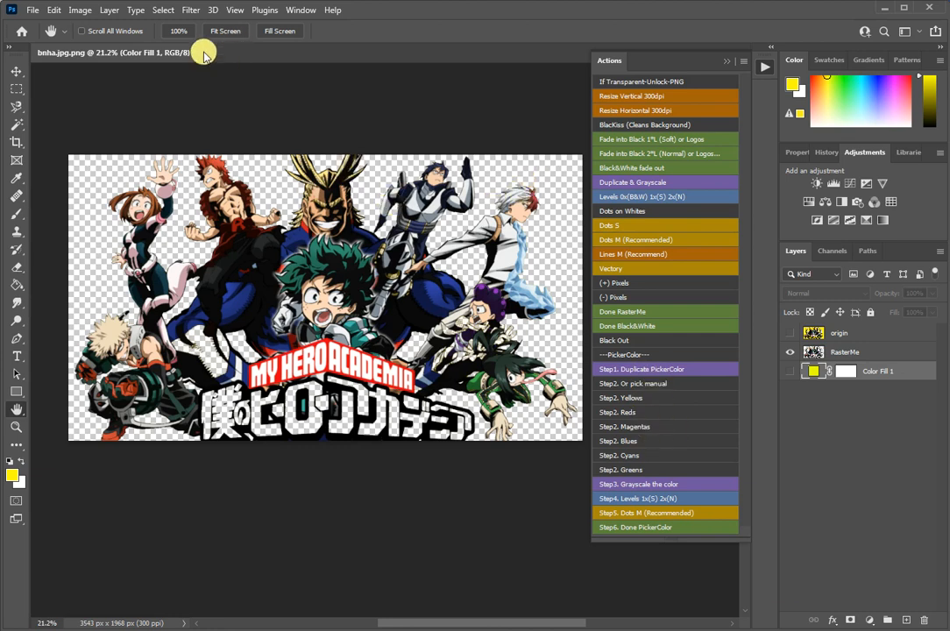
Step: Close bnha.jpg without saving and load benha tranc.png from Recent, continuing past the warning
click(204, 53)
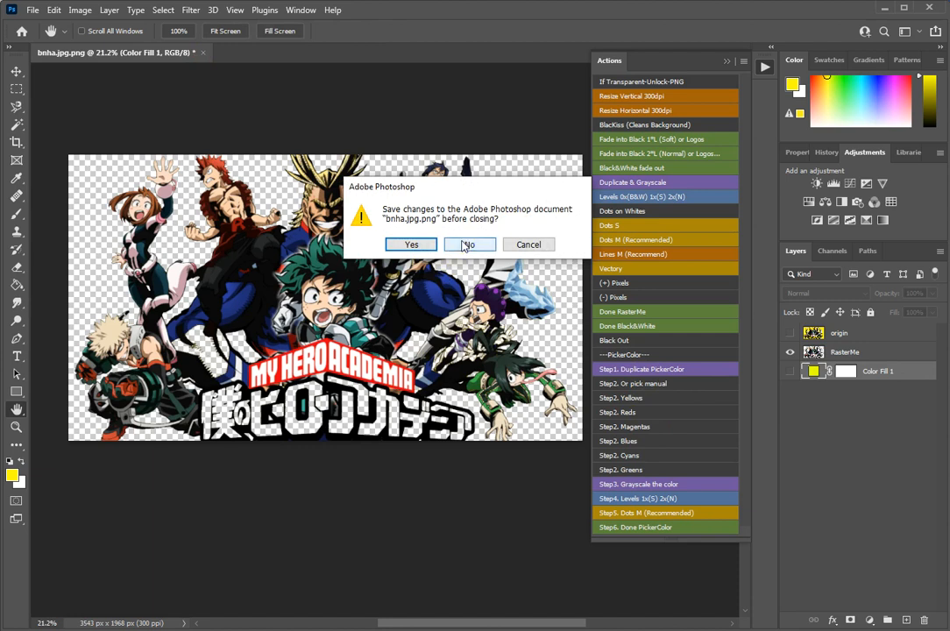
click(470, 244)
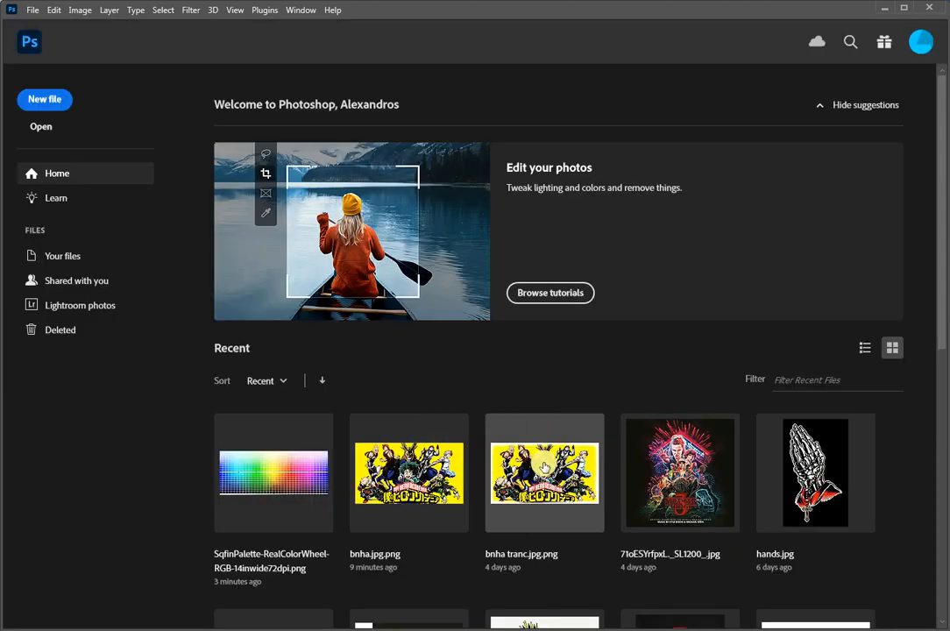
double_click(543, 473)
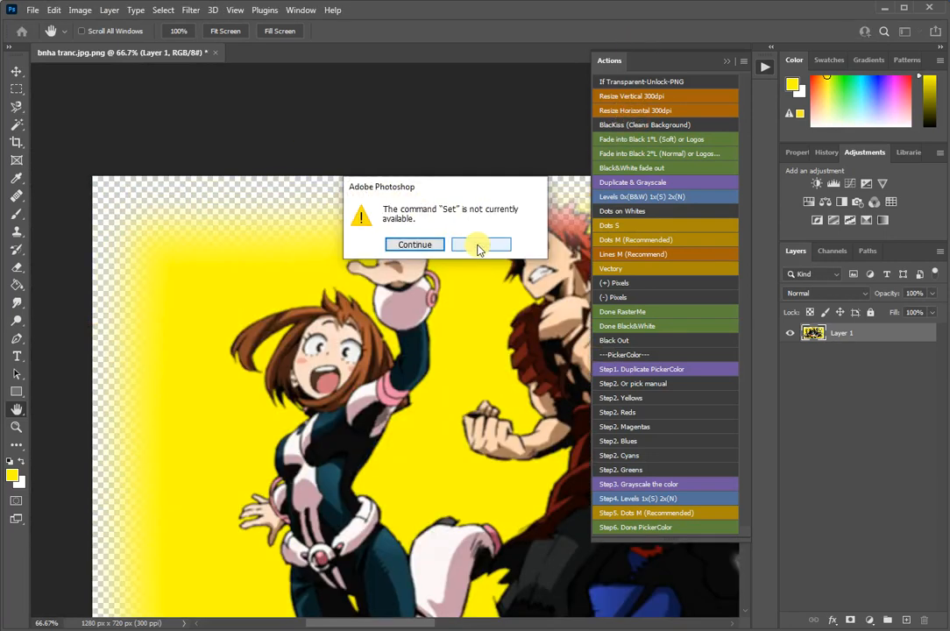
click(414, 244)
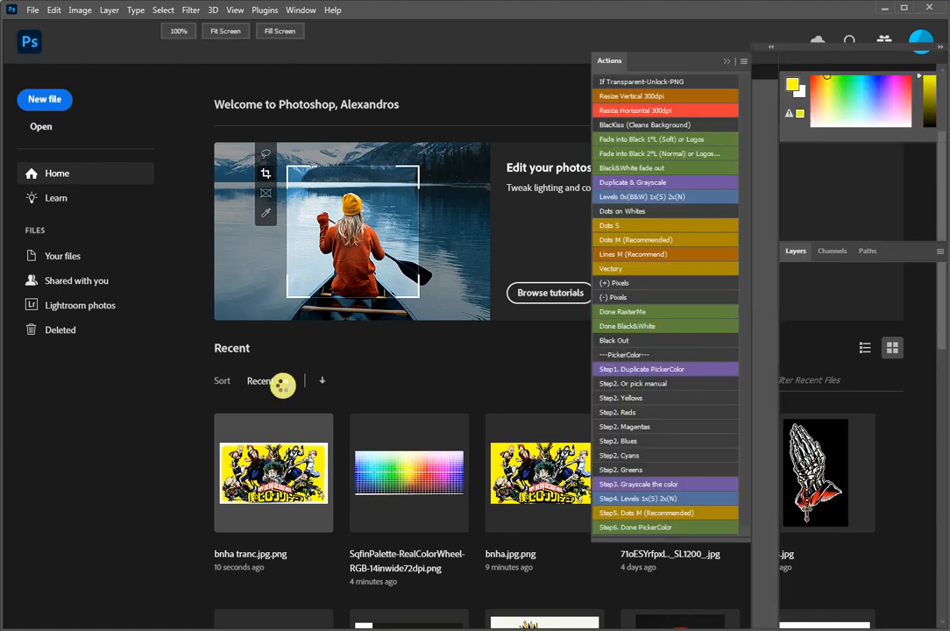
double_click(273, 474)
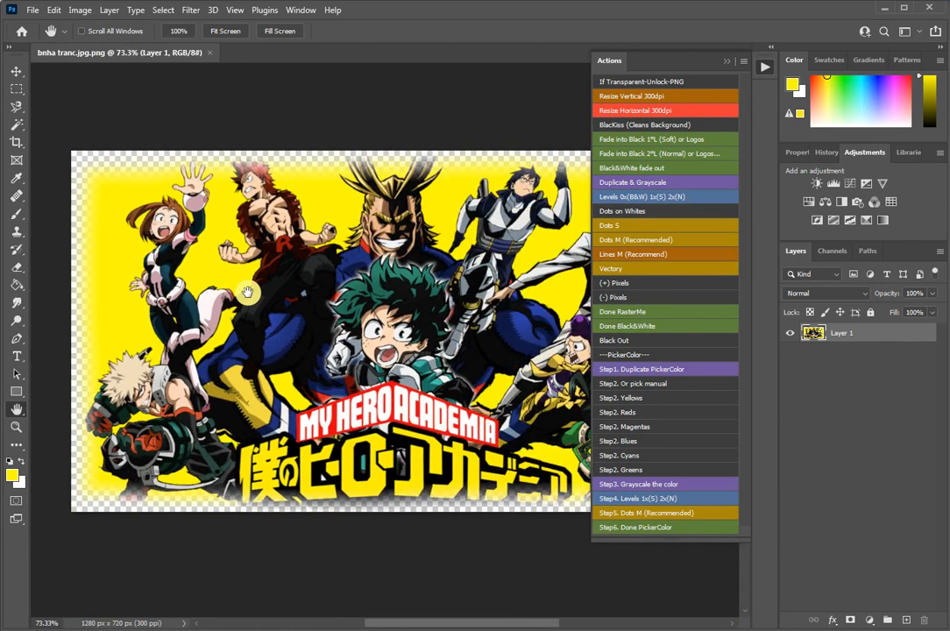
mouse_move(635, 109)
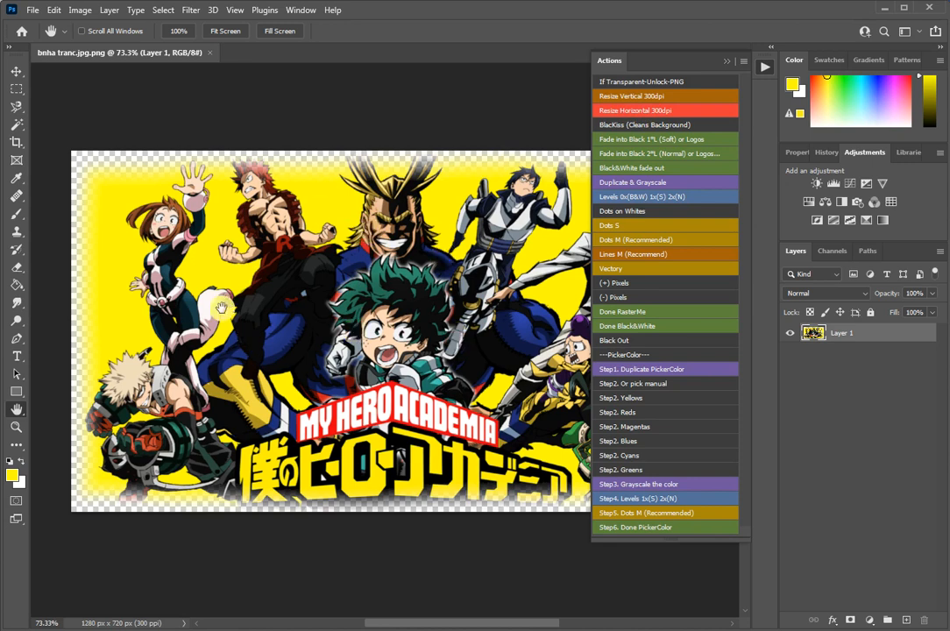
mouse_move(98, 168)
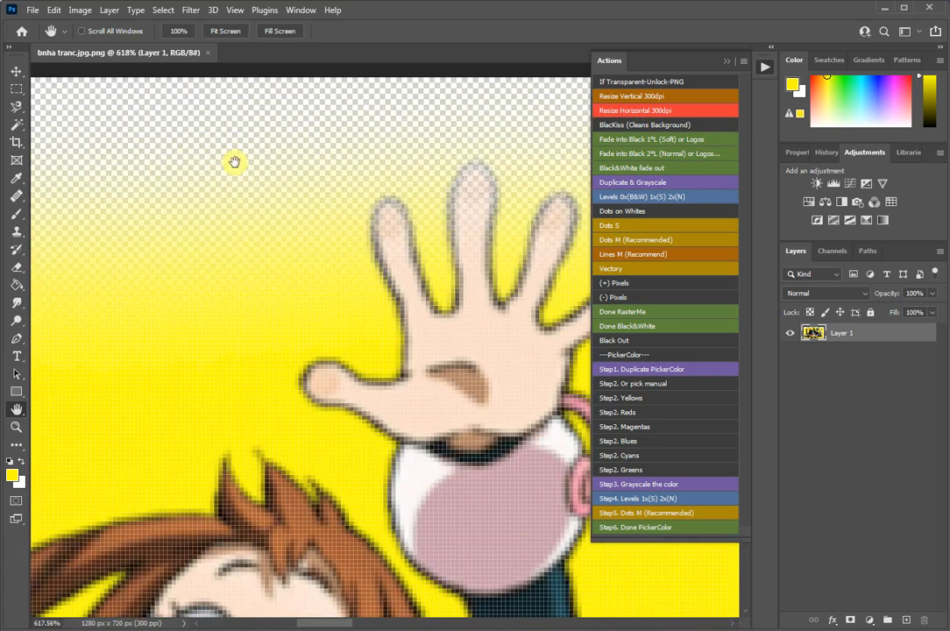
mouse_move(231, 196)
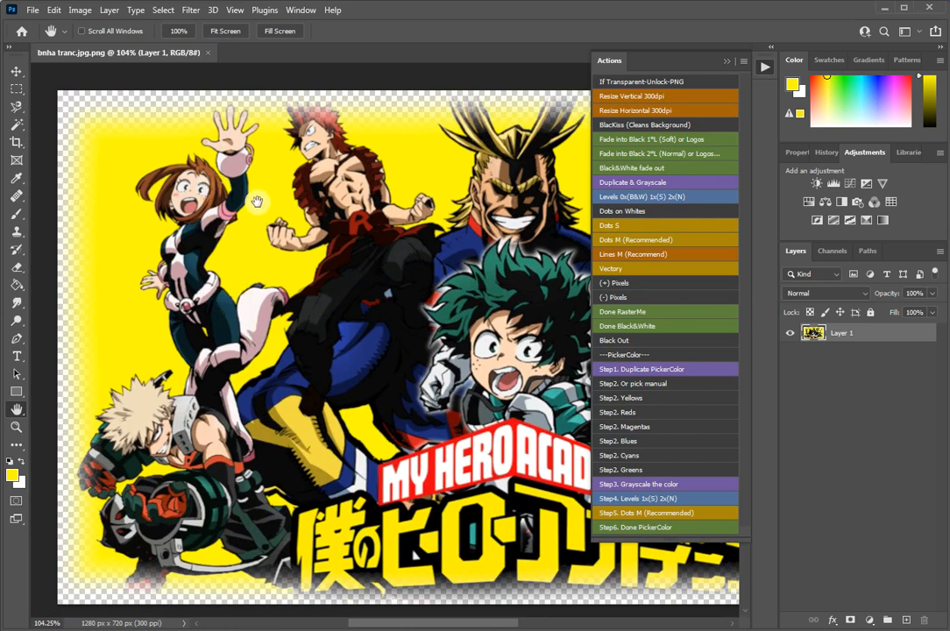
mouse_move(144, 624)
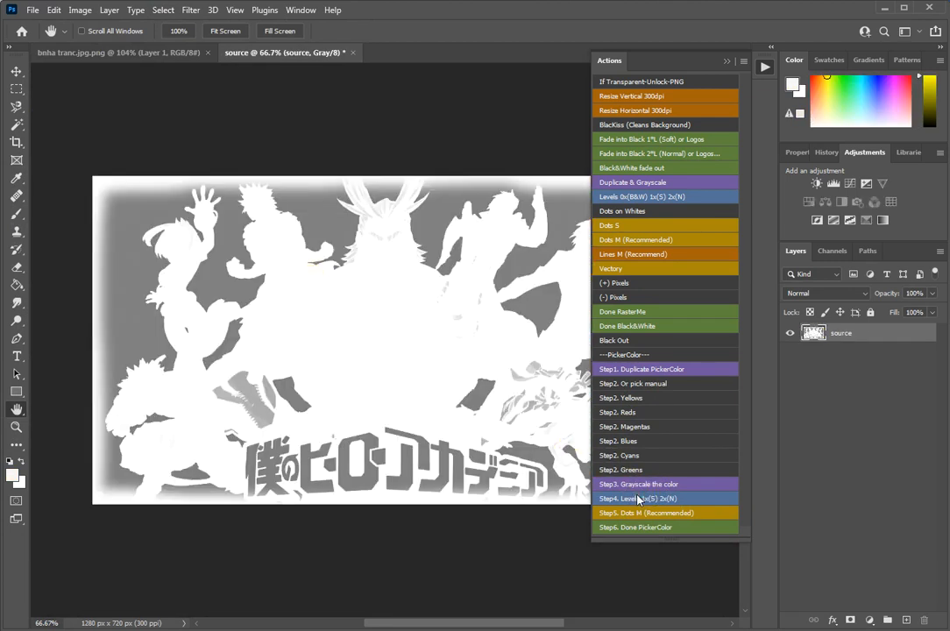
Step: Run Step3 Levels and Step4 Dots M to halftone the yellow edges over a red fill
click(645, 512)
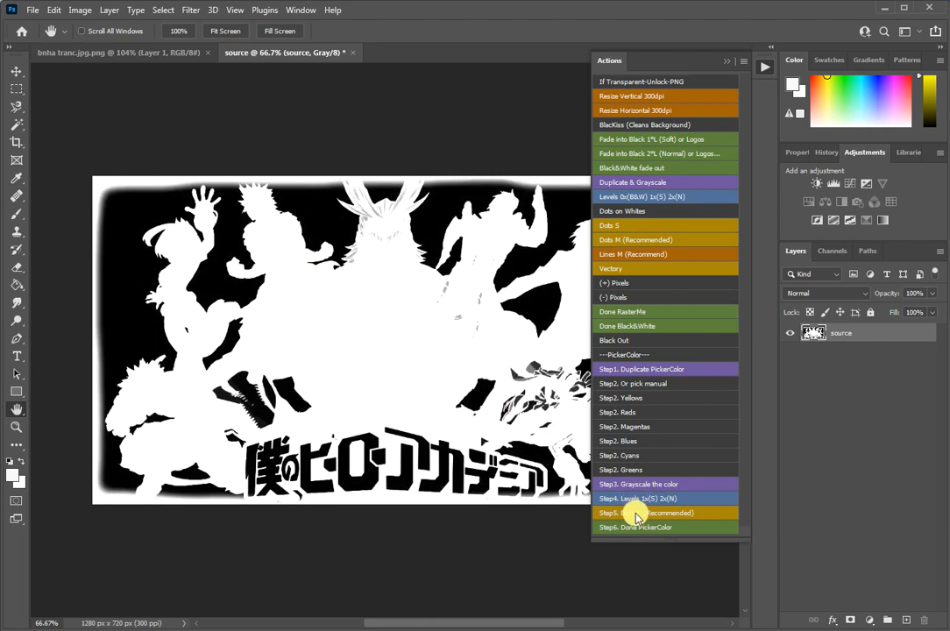
click(646, 512)
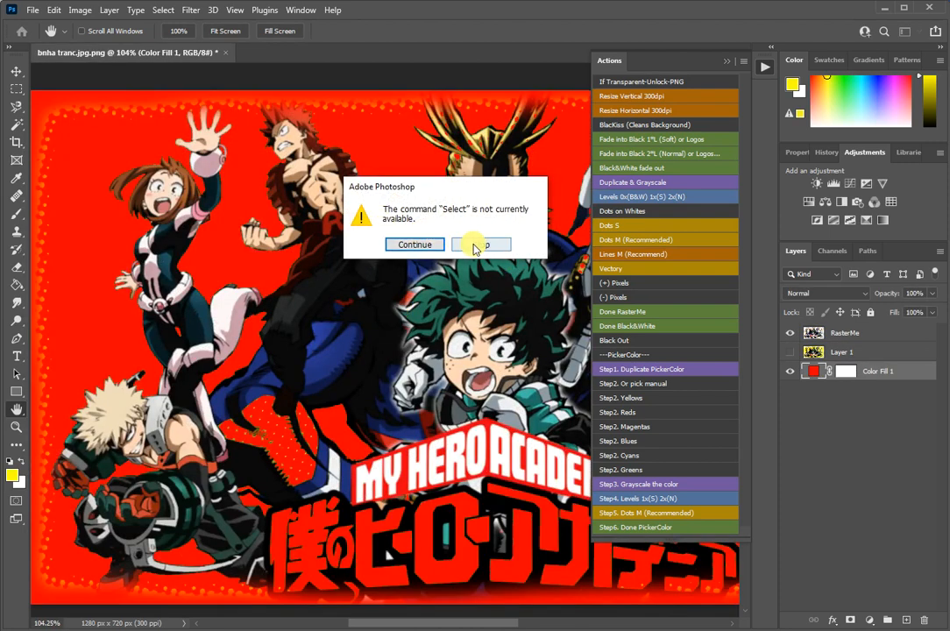
mouse_move(412, 244)
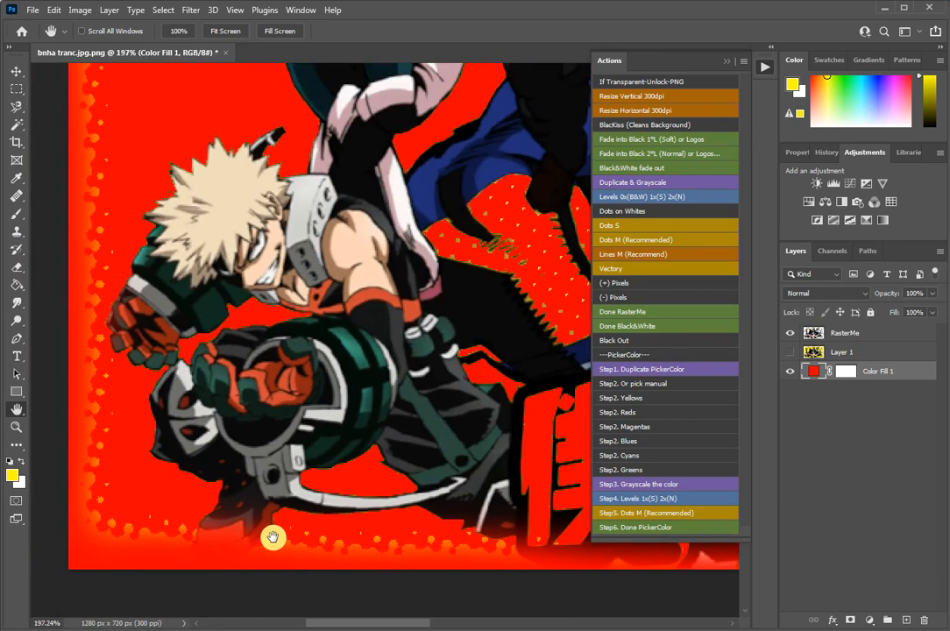
mouse_move(131, 203)
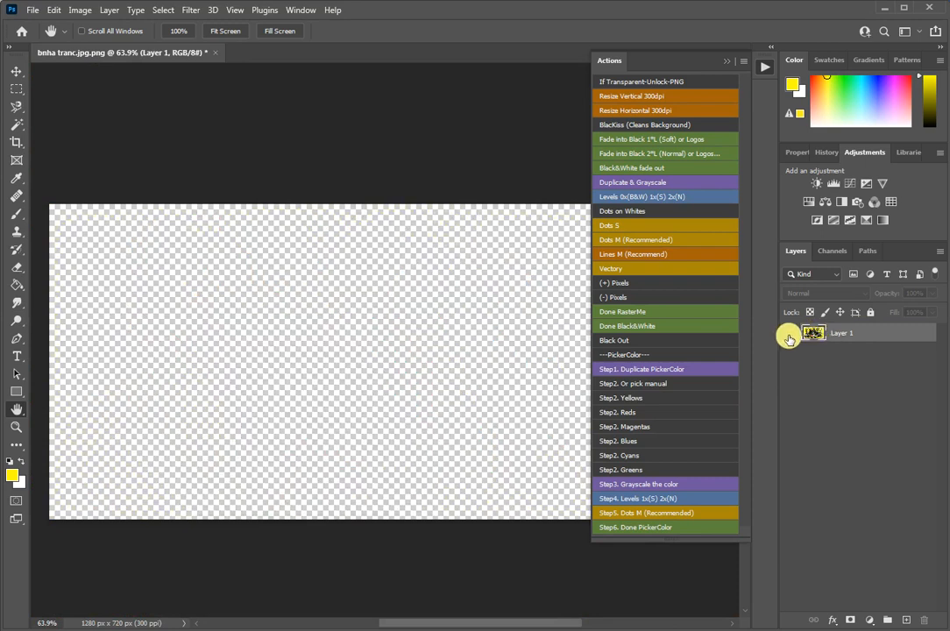
Step: Show Layer 1 and add a yellow Solid Color fill layer beneath it
click(789, 333)
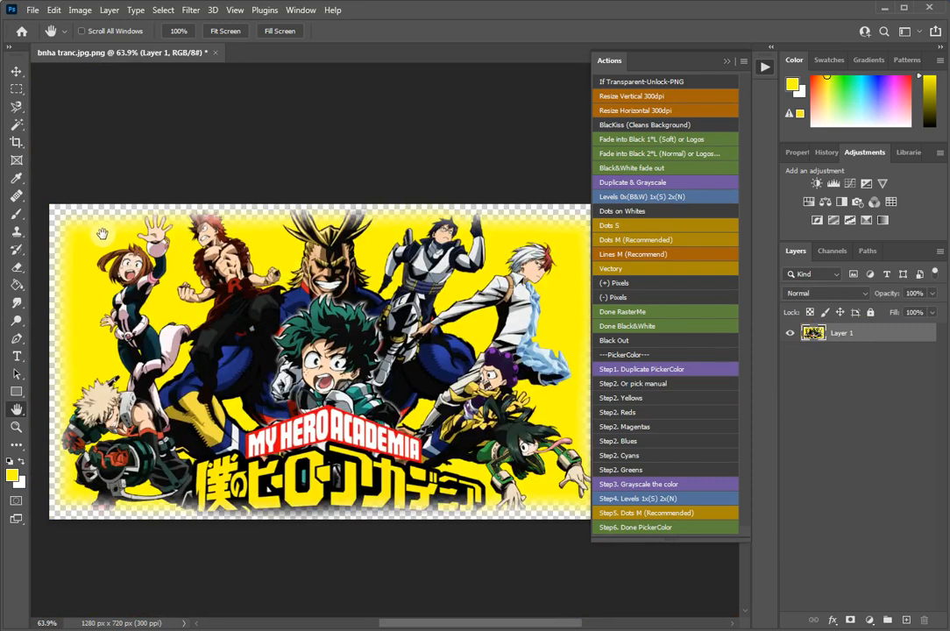
mouse_move(852, 617)
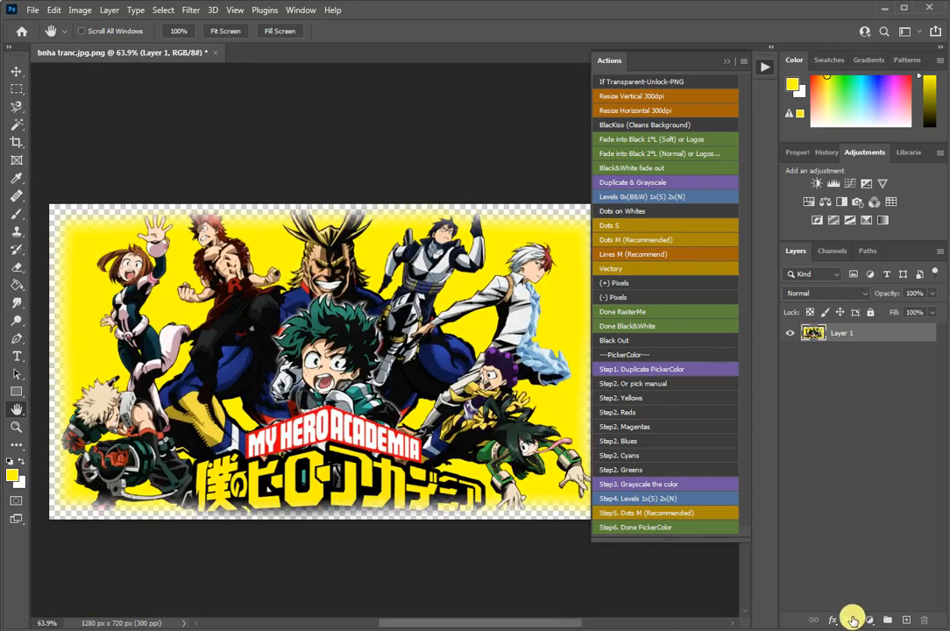
click(852, 620)
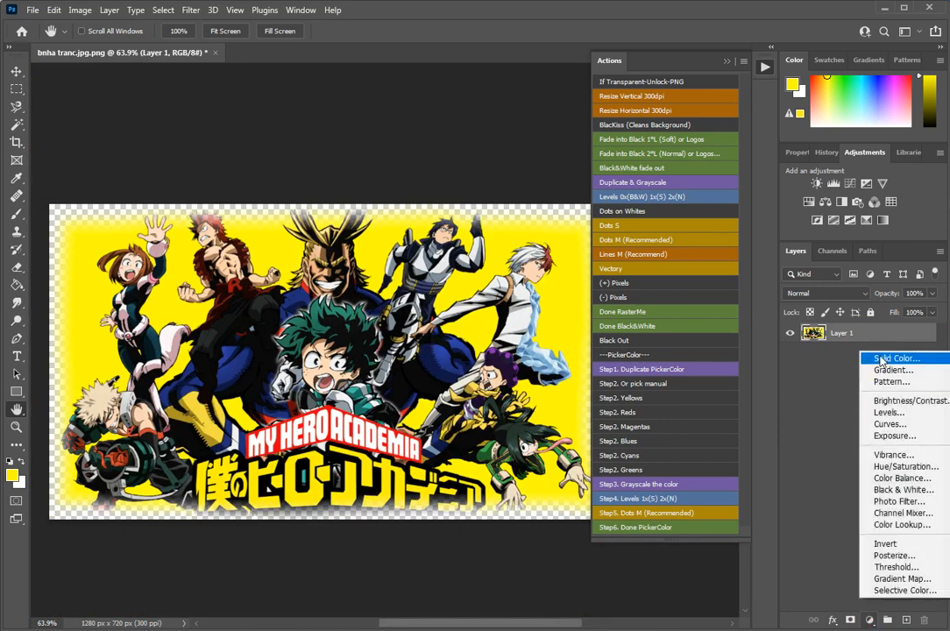
click(895, 358)
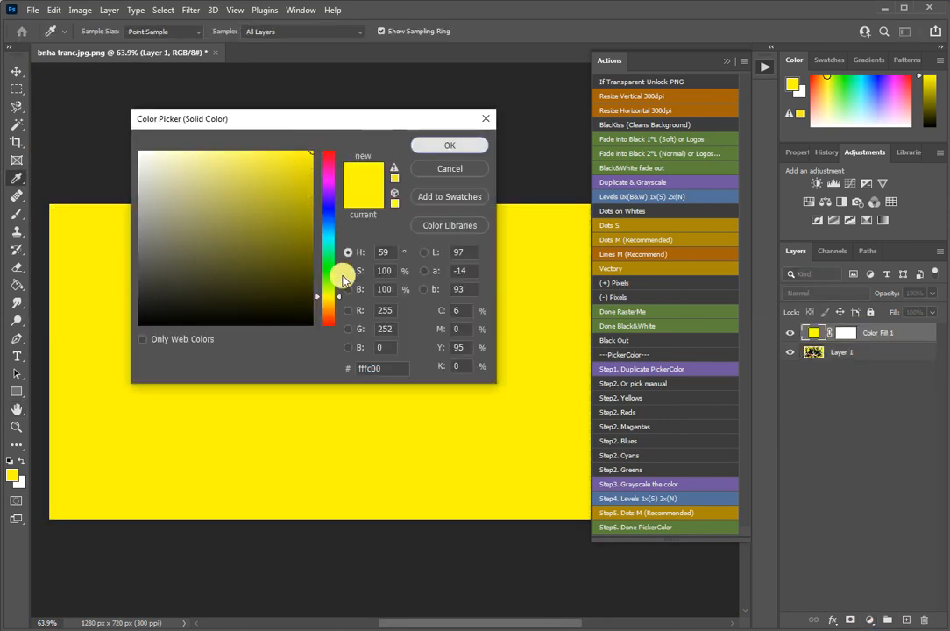
click(448, 144)
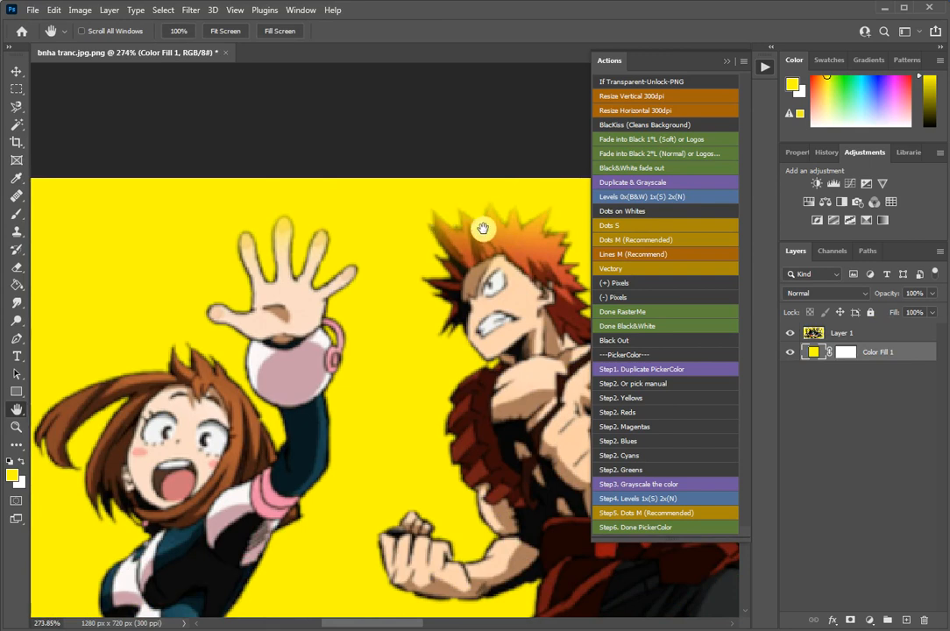
mouse_move(343, 239)
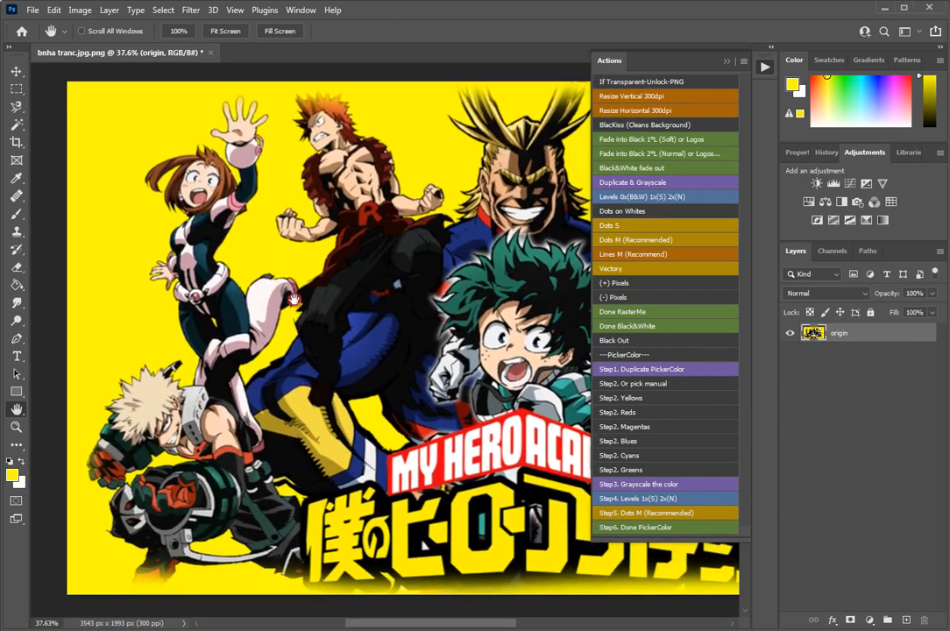
mouse_move(638, 371)
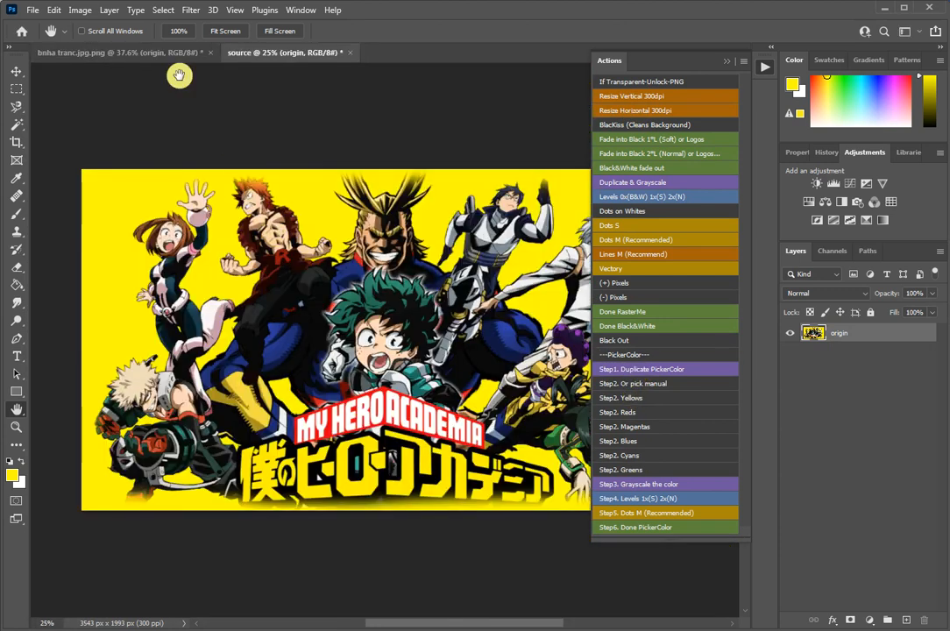
Step: Select the yellow by Color Range and run Step3 Levels to build the white-on-black mask
click(163, 10)
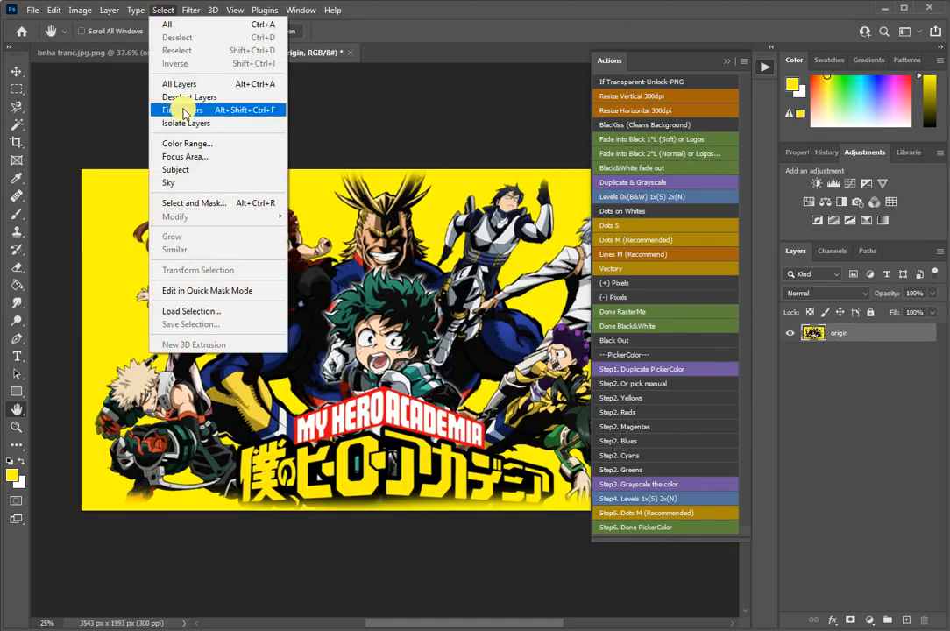
click(186, 144)
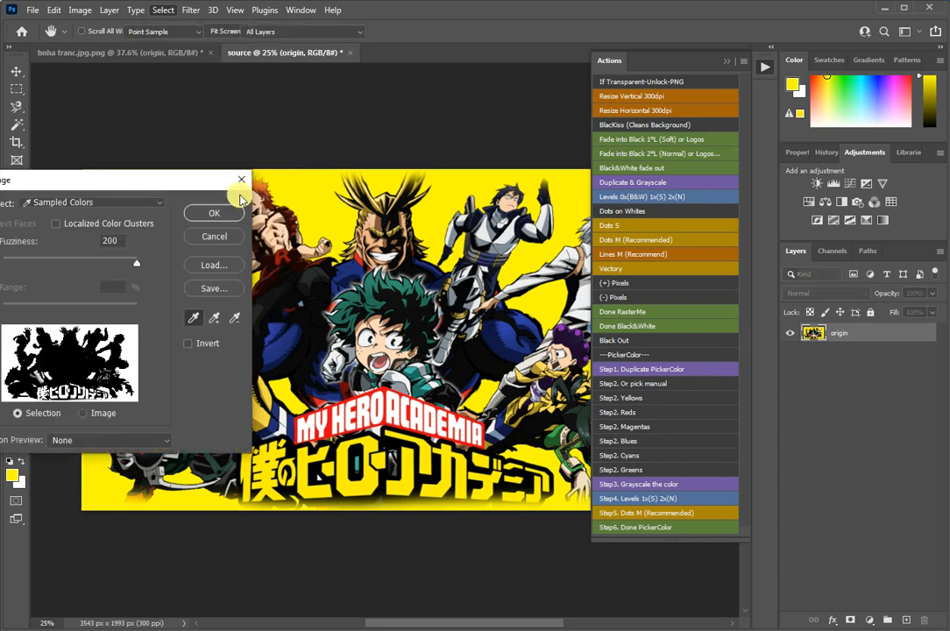
click(214, 214)
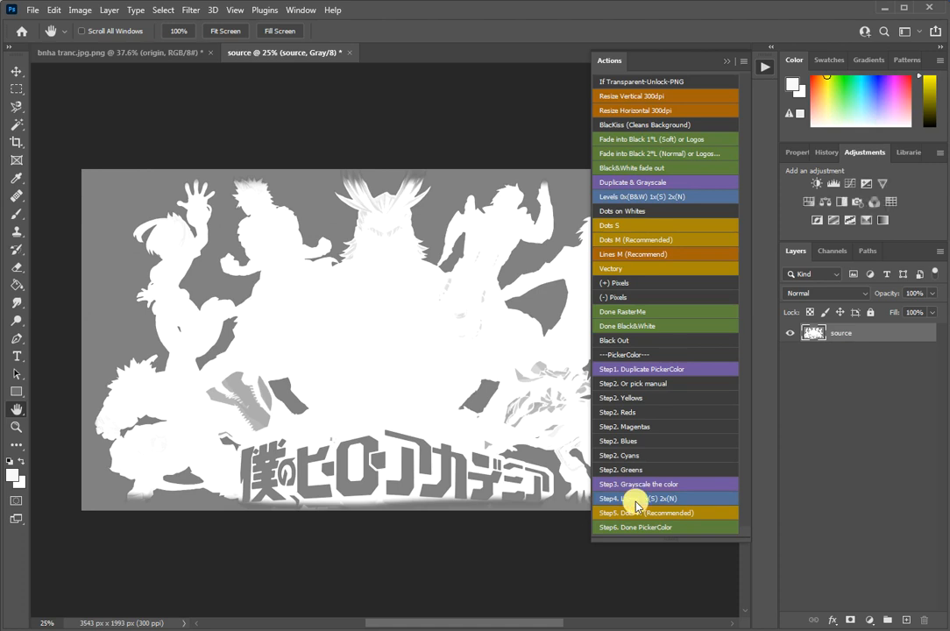
click(635, 512)
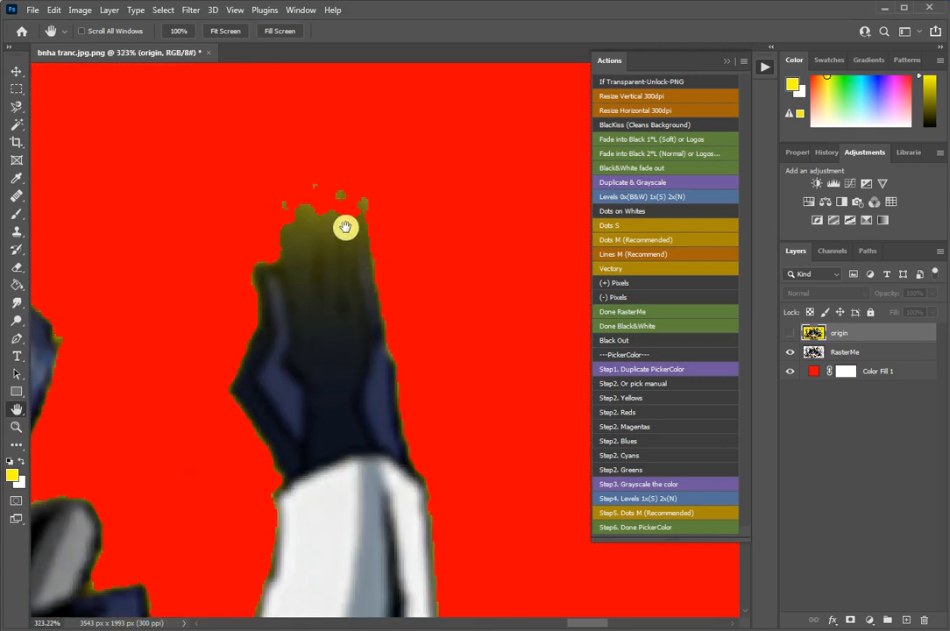
Step: Change the Color Fill 1 layer behind the halftoned artwork from red to yellow-green
drag(344, 228, 419, 199)
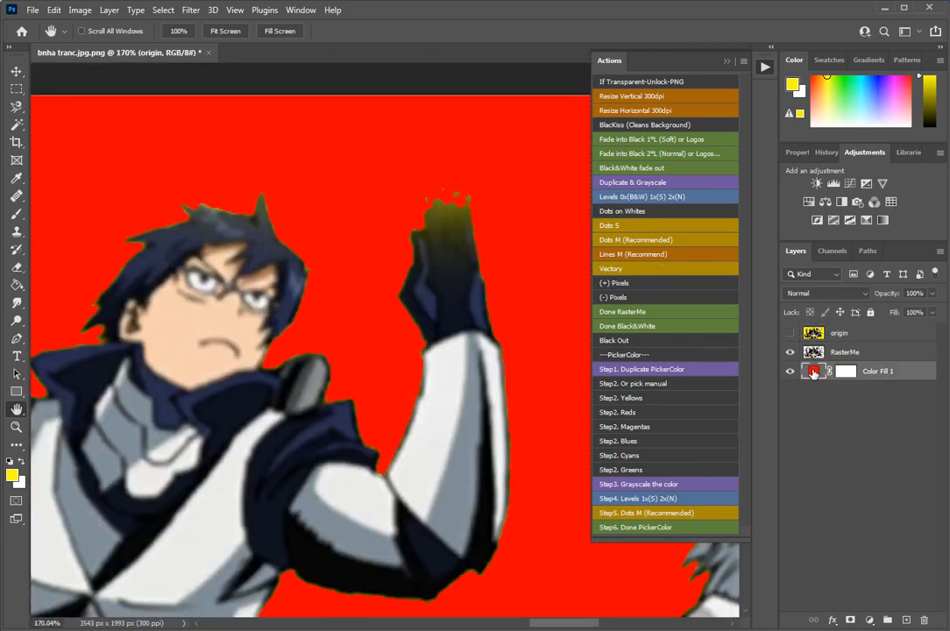
double_click(815, 370)
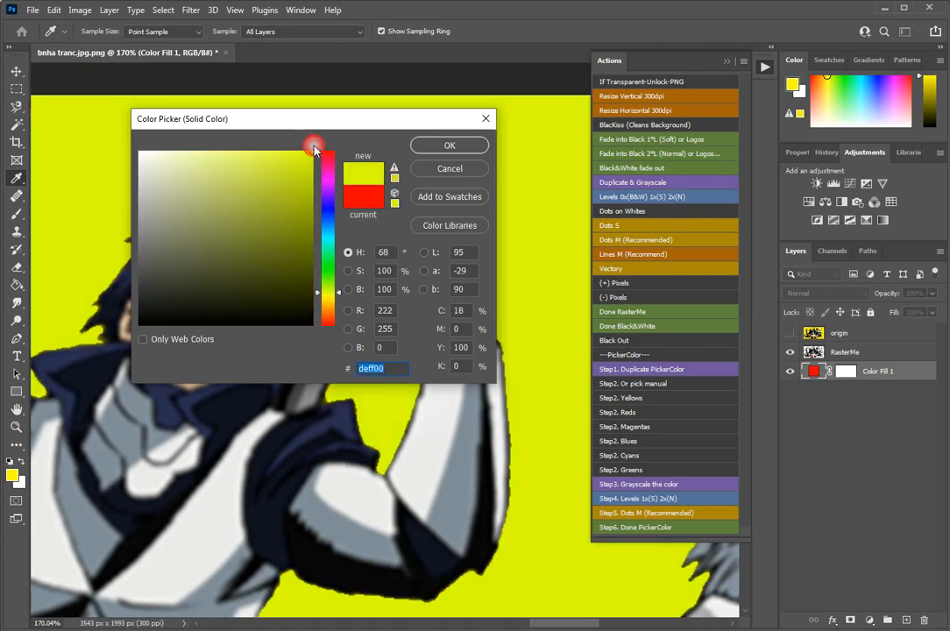
click(449, 144)
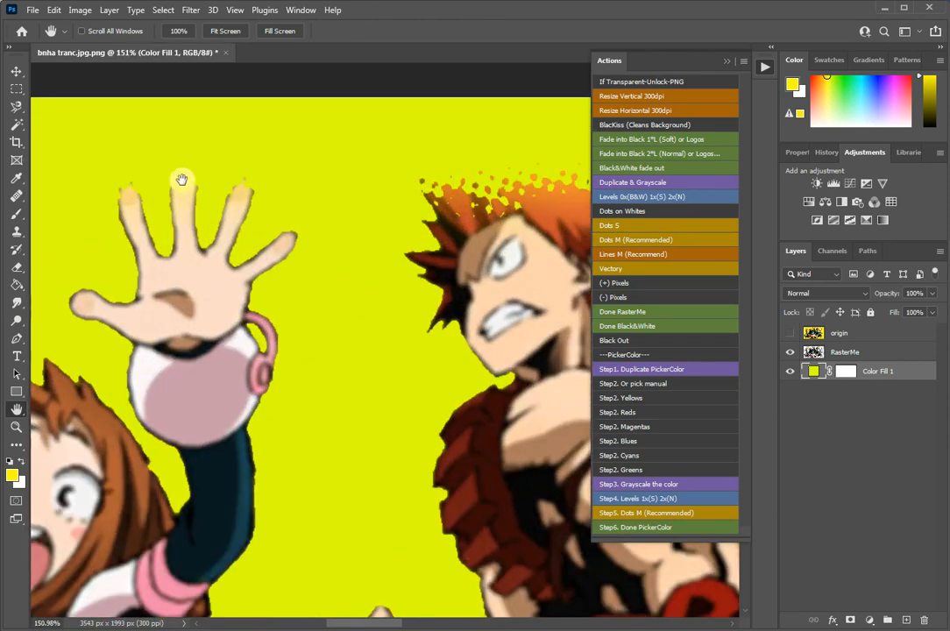
click(225, 32)
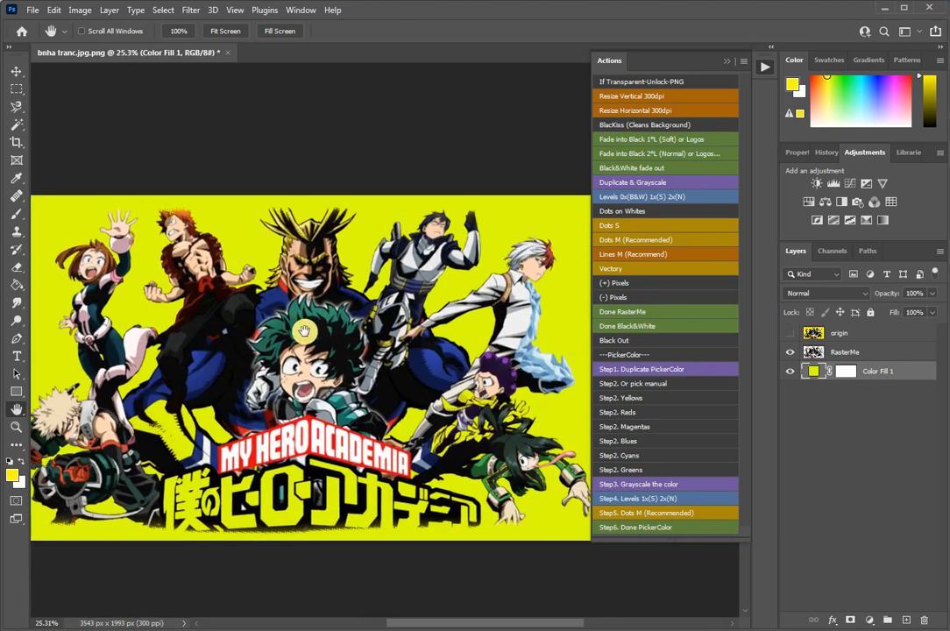
mouse_move(561, 539)
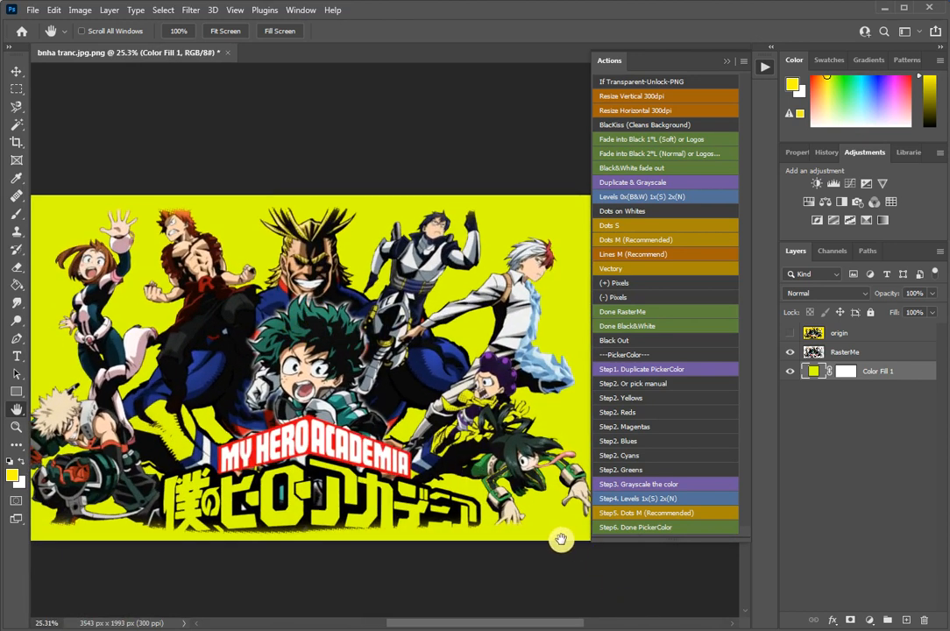